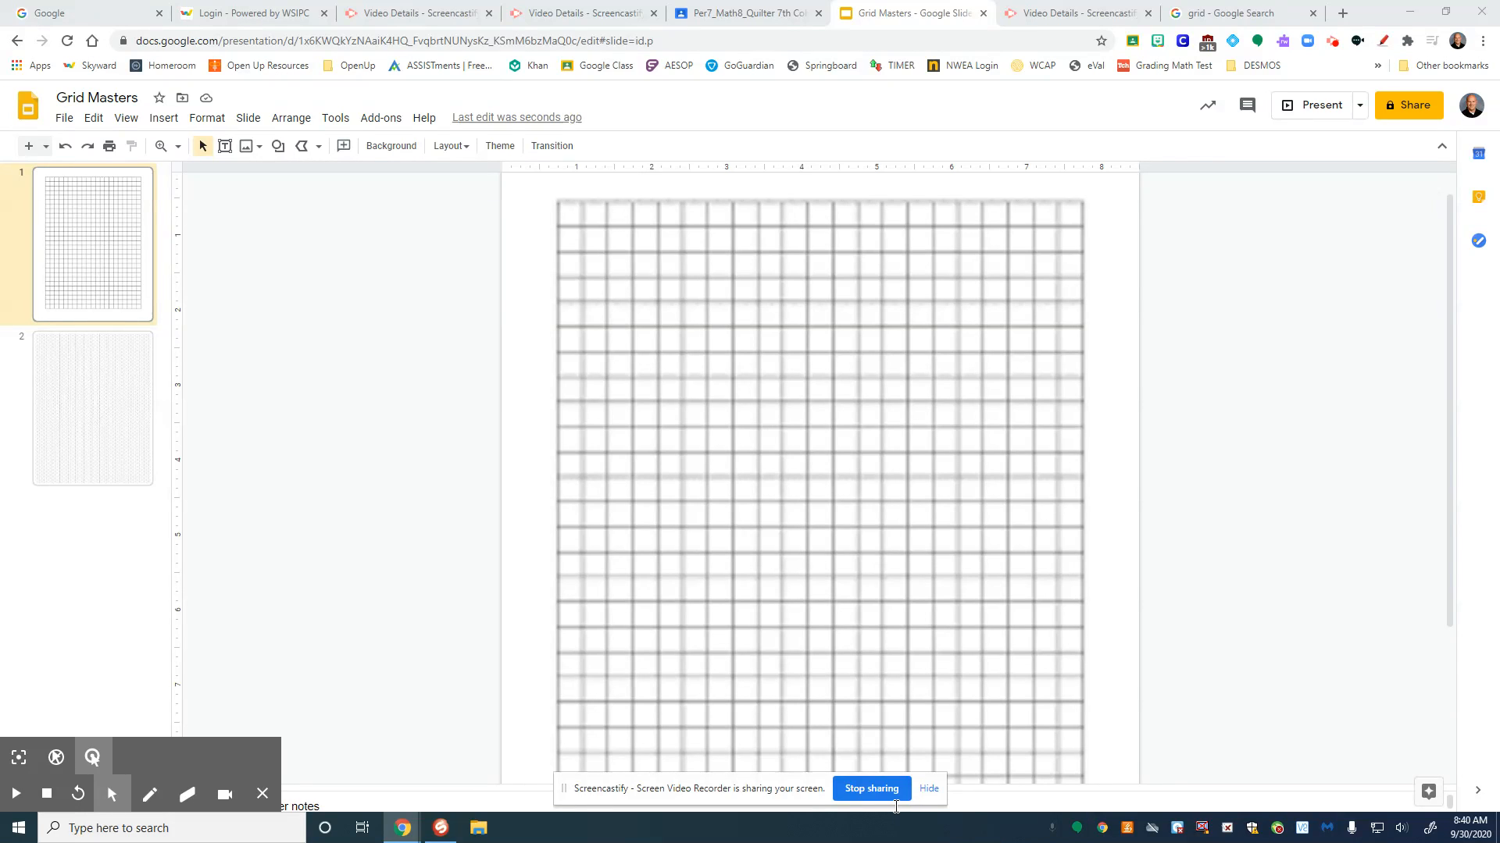
Draw a short diagonal line sloping down-right across one square of the grid.
{"action": "left_click", "coordinate": [926, 787]}
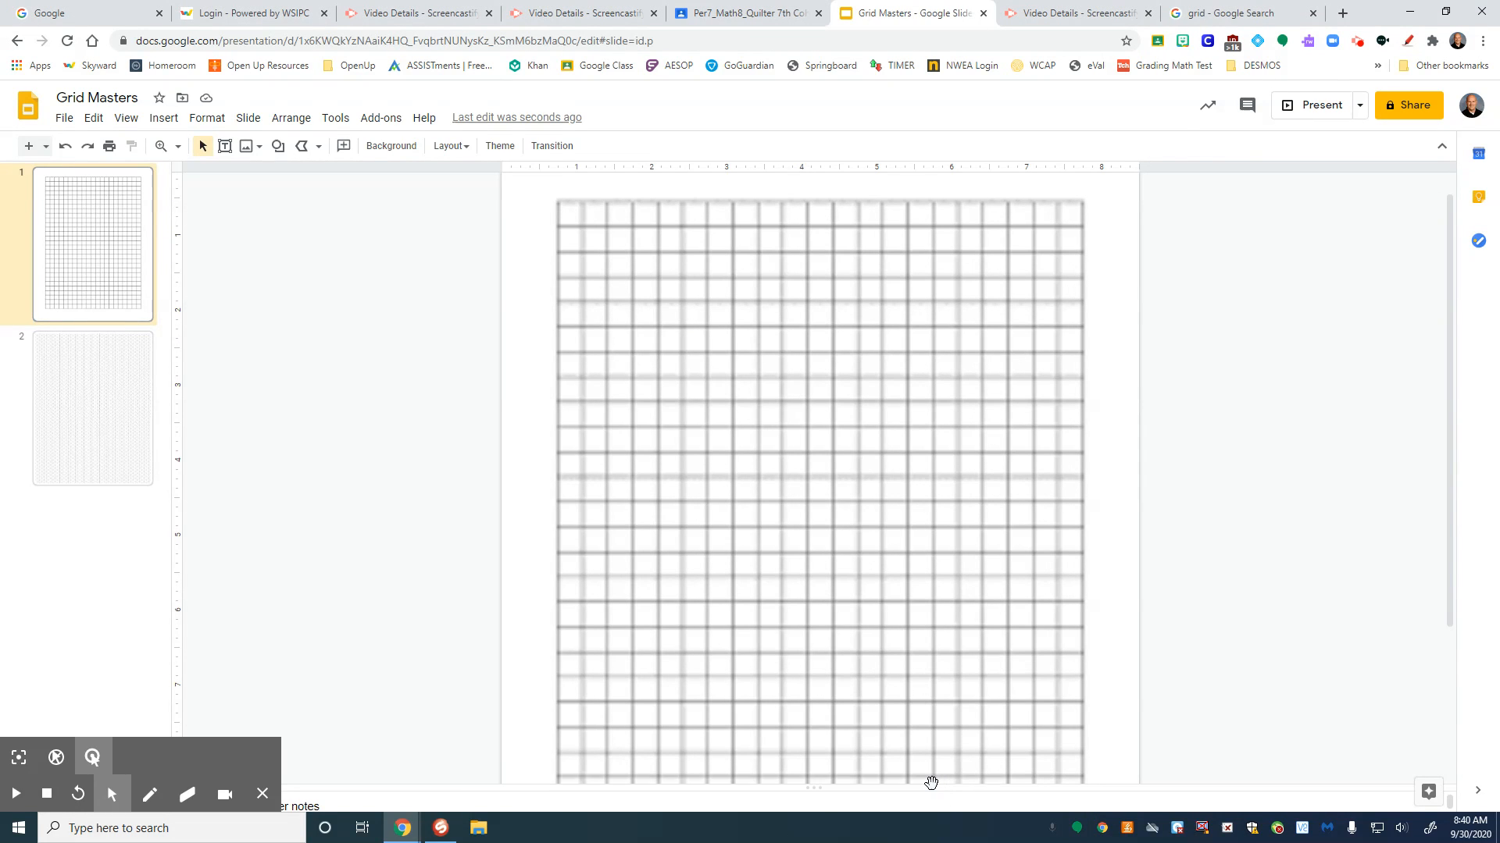
{"action": "mouse_move", "coordinate": [450, 708]}
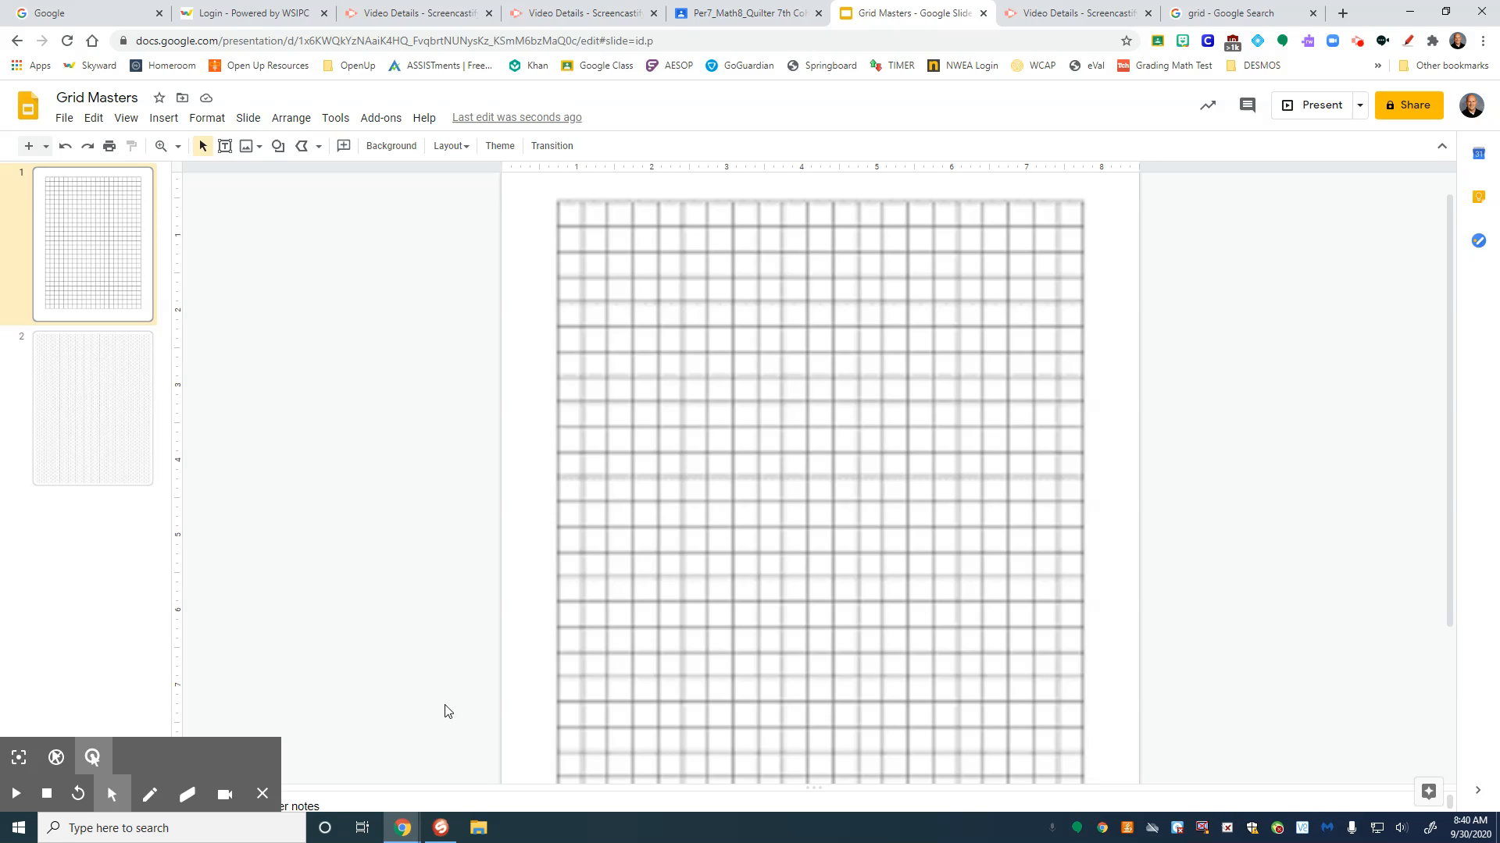
{"action": "mouse_move", "coordinate": [455, 693]}
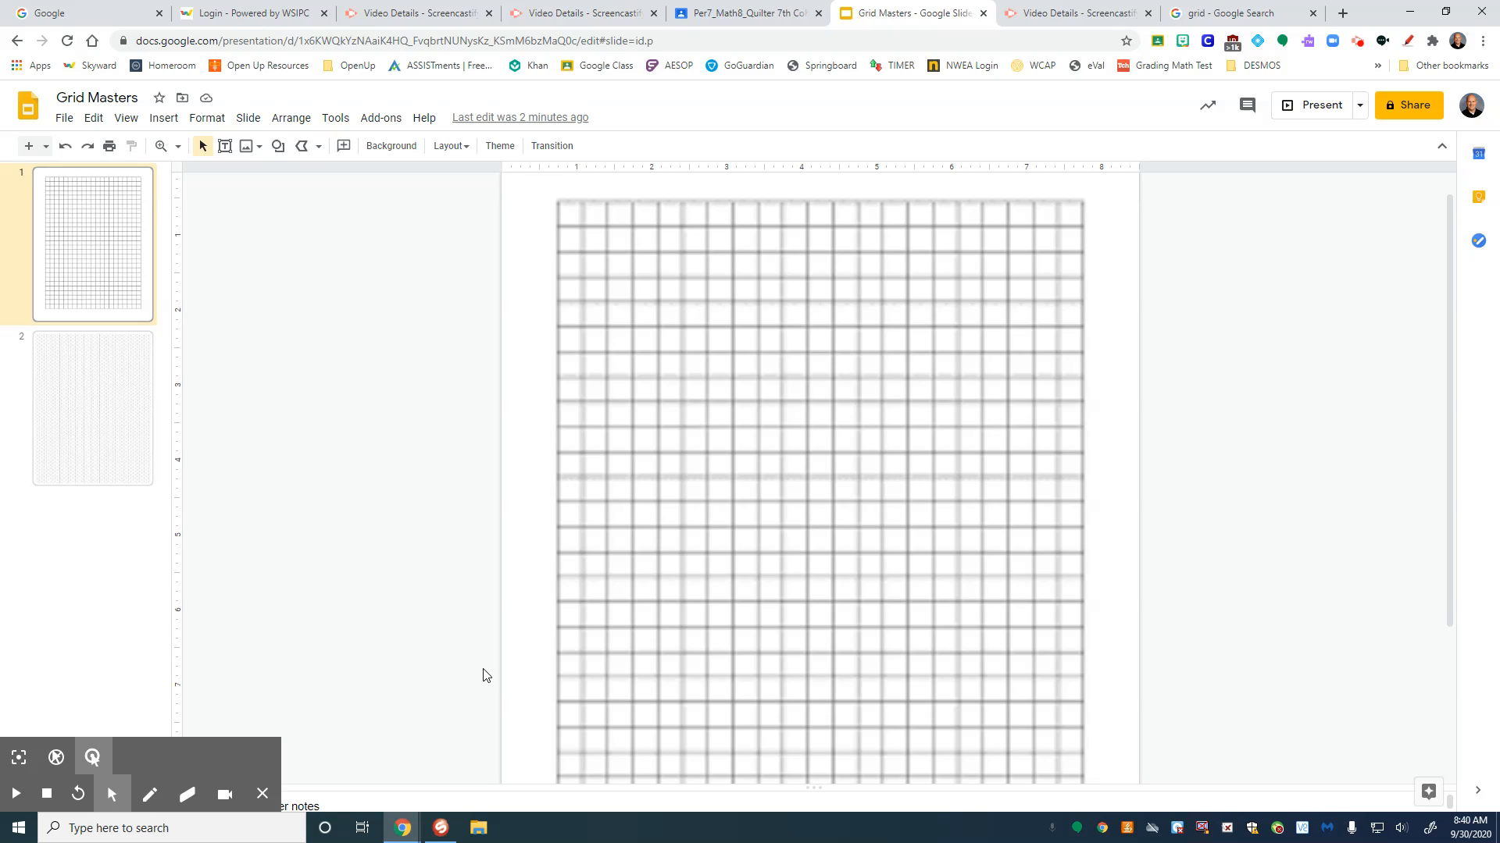
{"action": "mouse_move", "coordinate": [702, 462]}
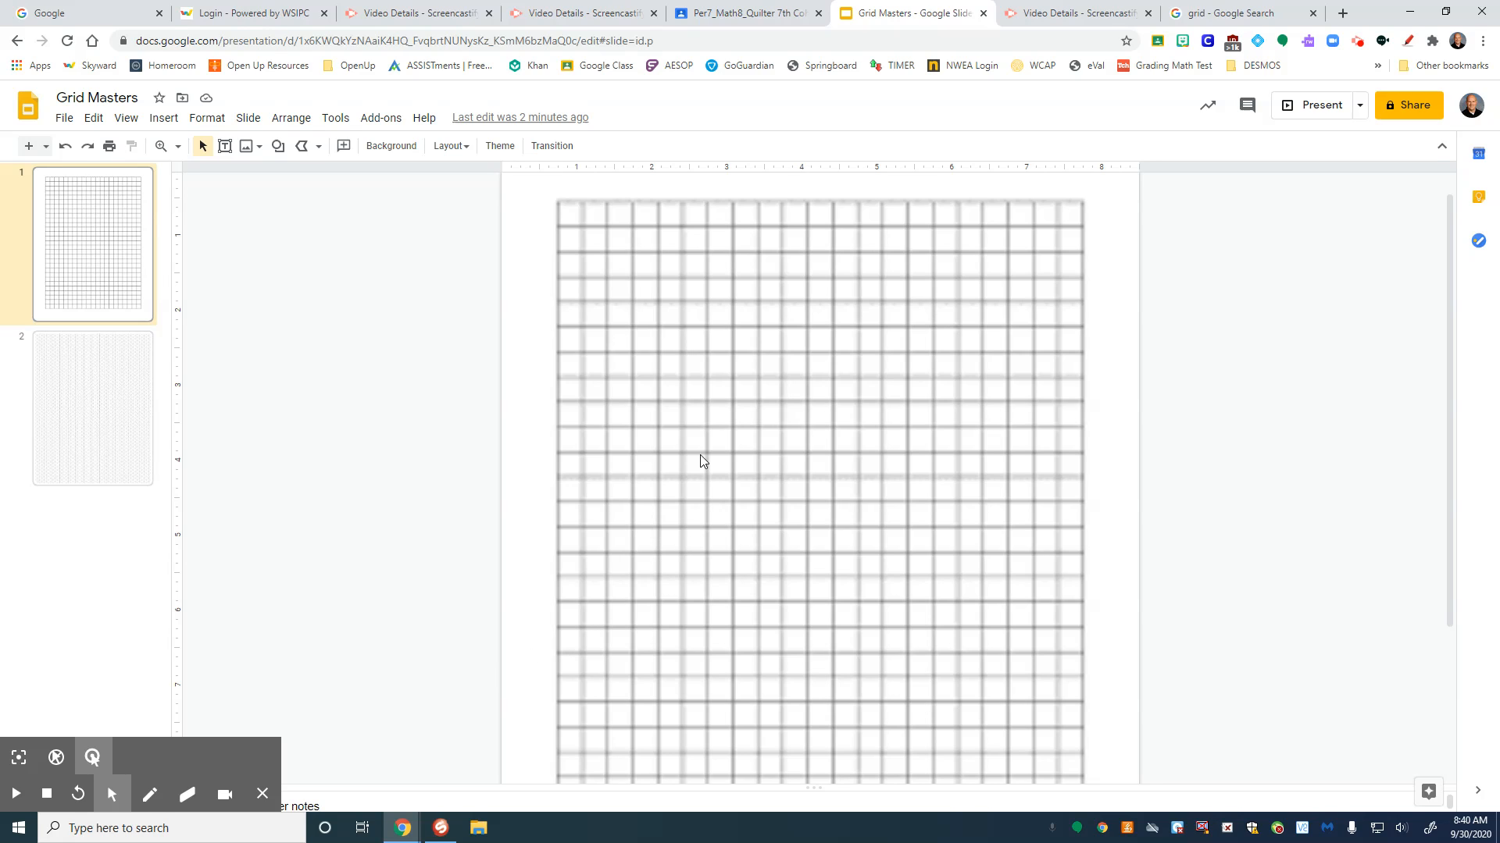
{"action": "mouse_move", "coordinate": [315, 147]}
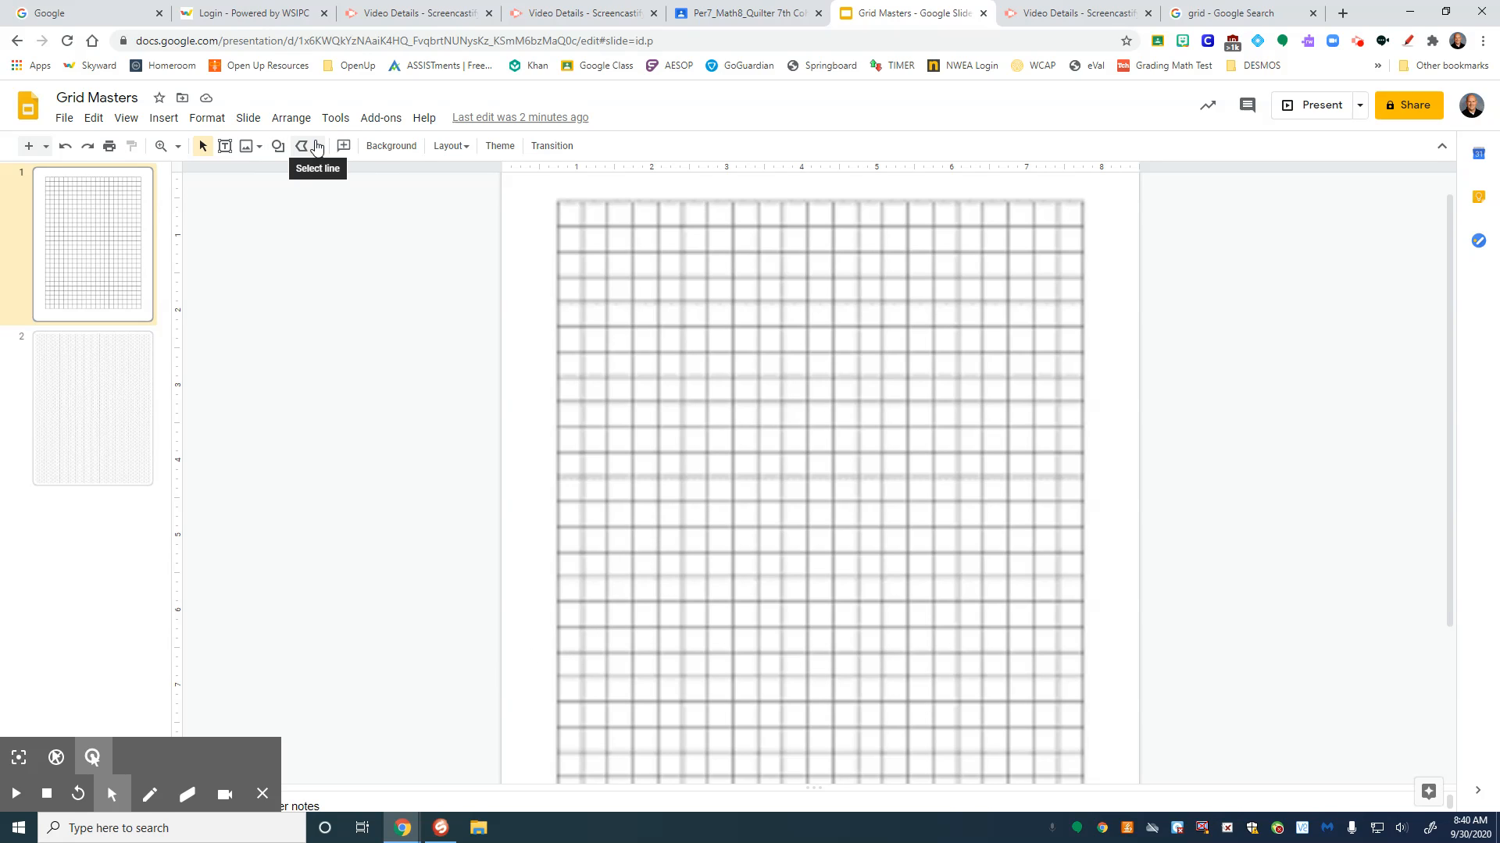
{"action": "left_click", "coordinate": [302, 145]}
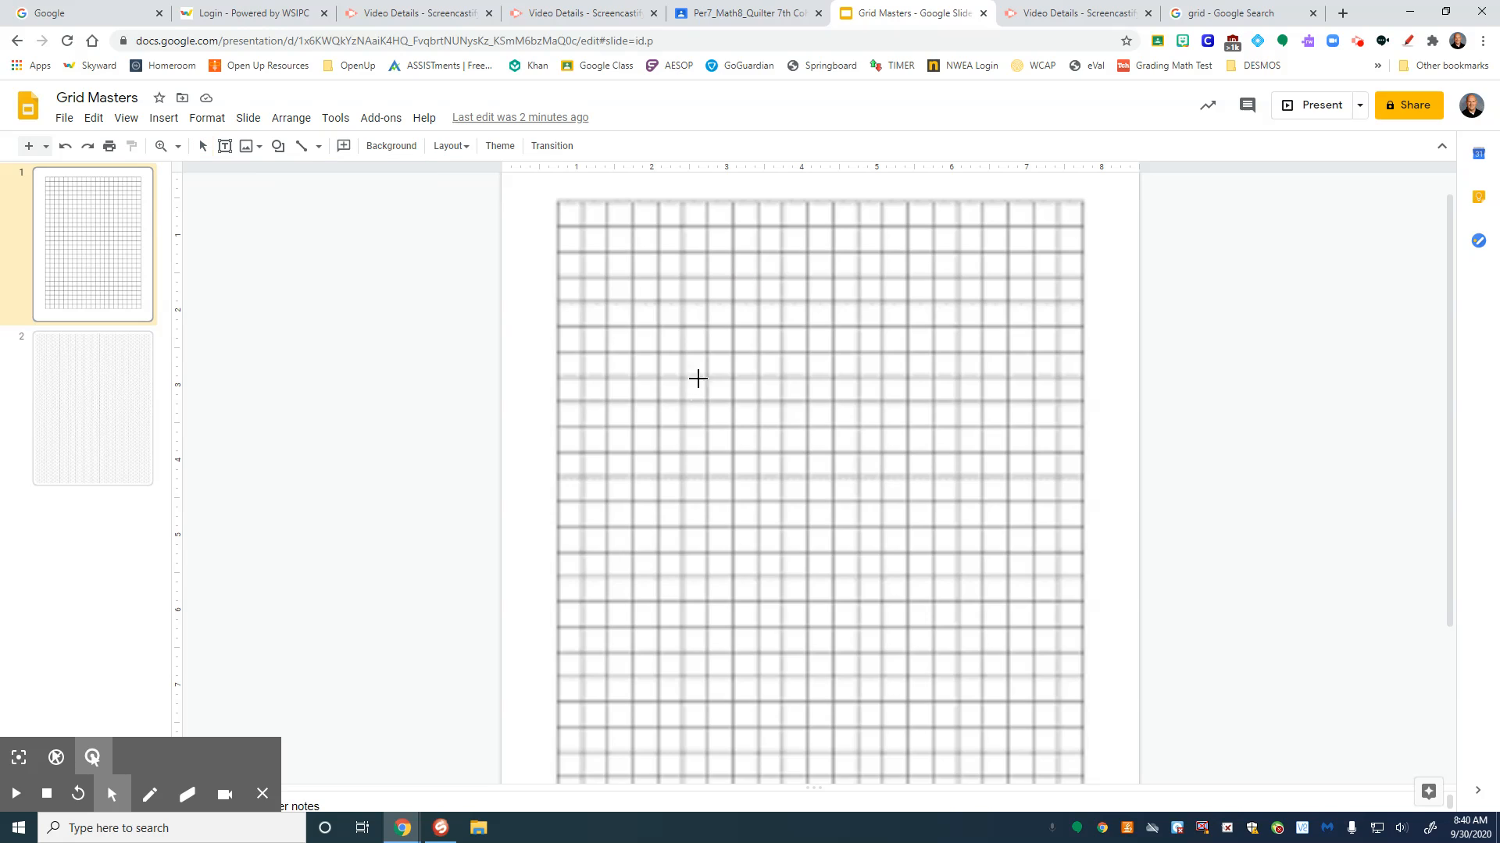
{"action": "mouse_move", "coordinate": [704, 350]}
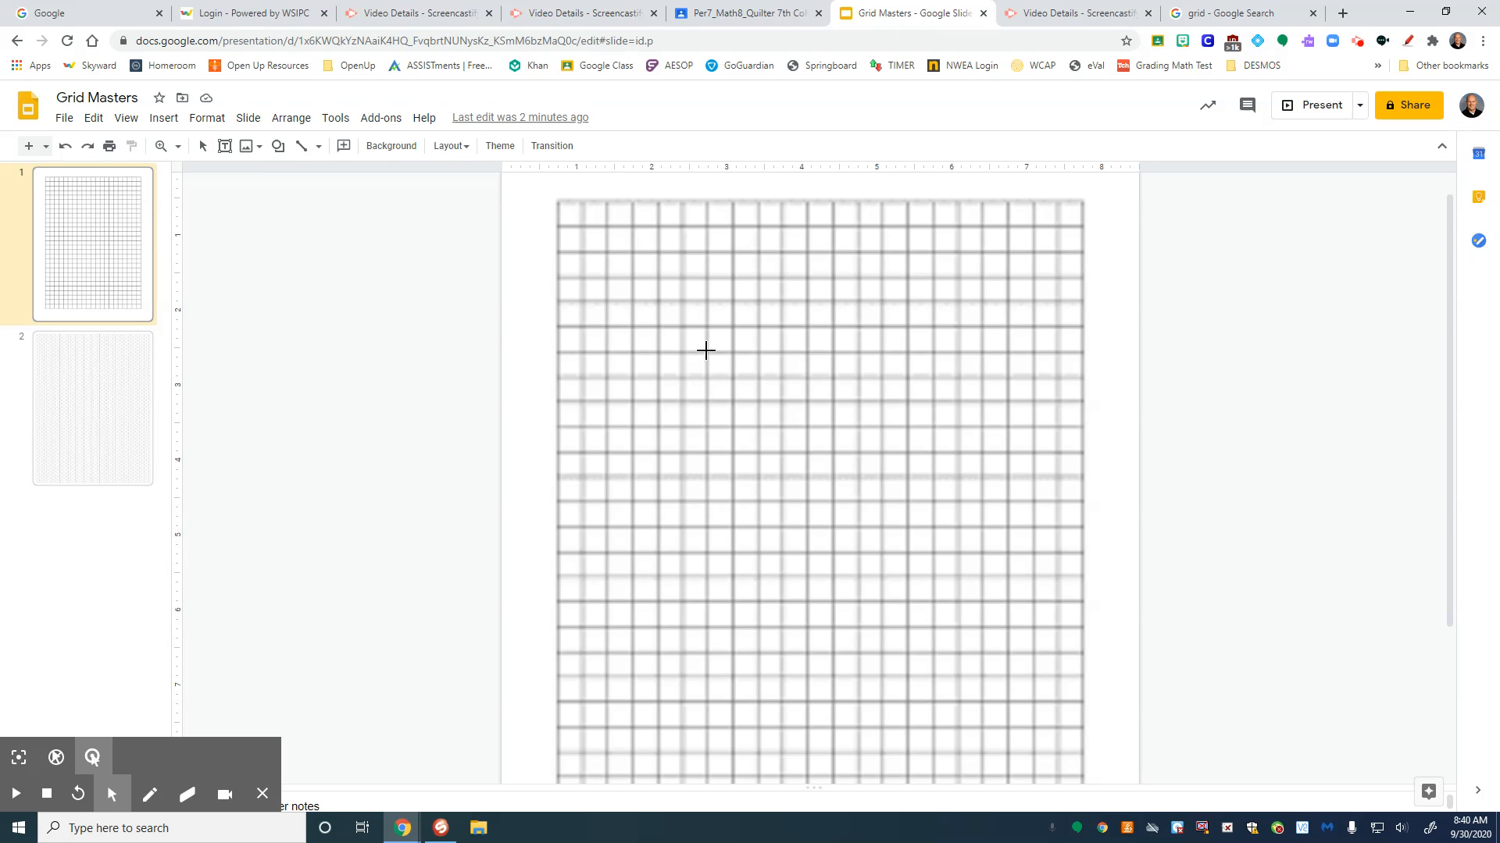
{"action": "left_click_drag", "start_coordinate": [706, 351], "coordinate": [784, 424]}
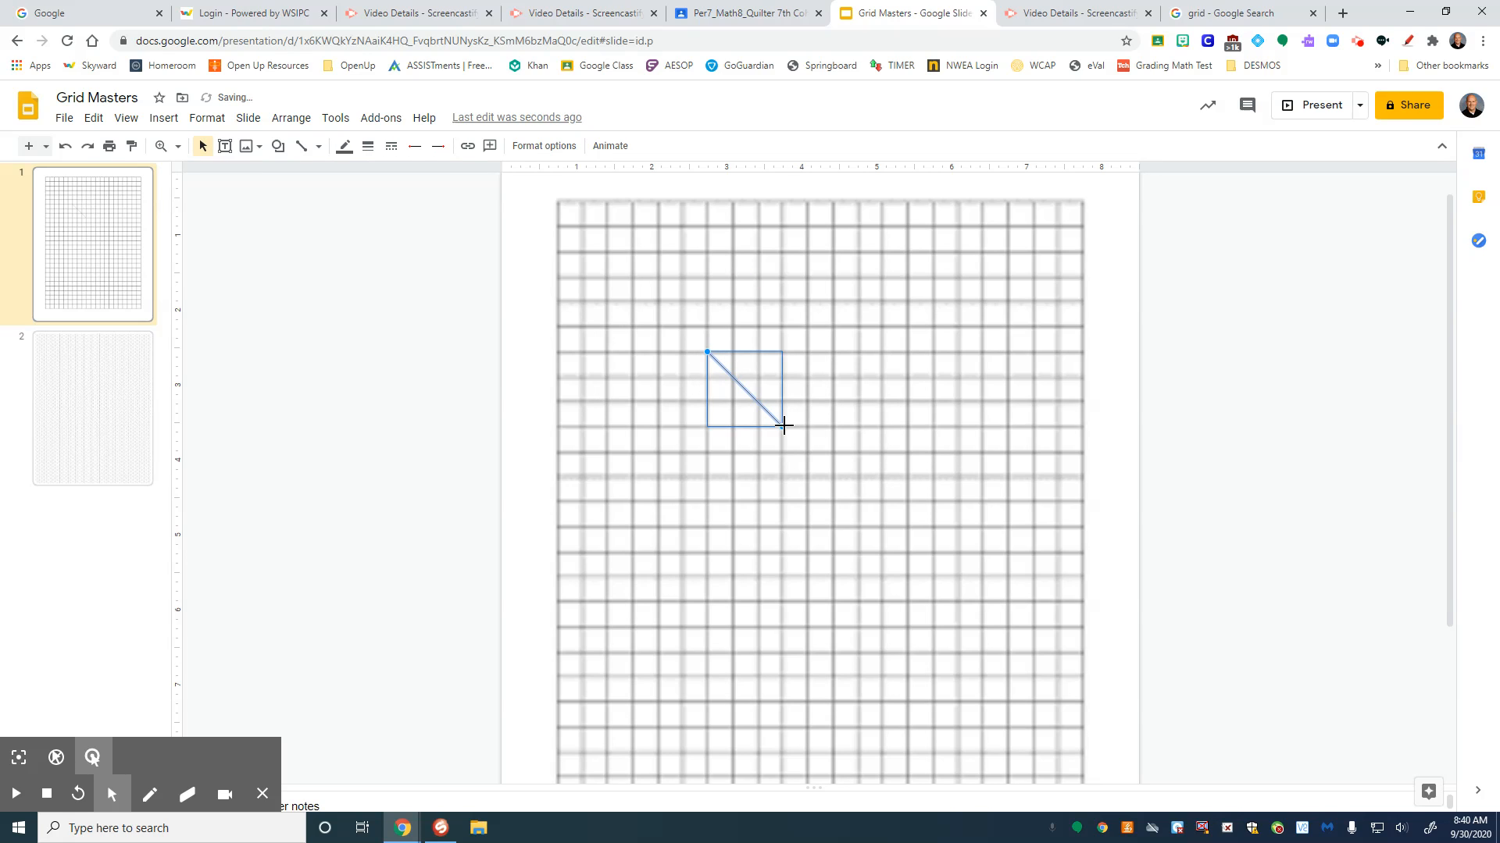
{"action": "left_click_drag", "start_coordinate": [784, 424], "coordinate": [870, 505]}
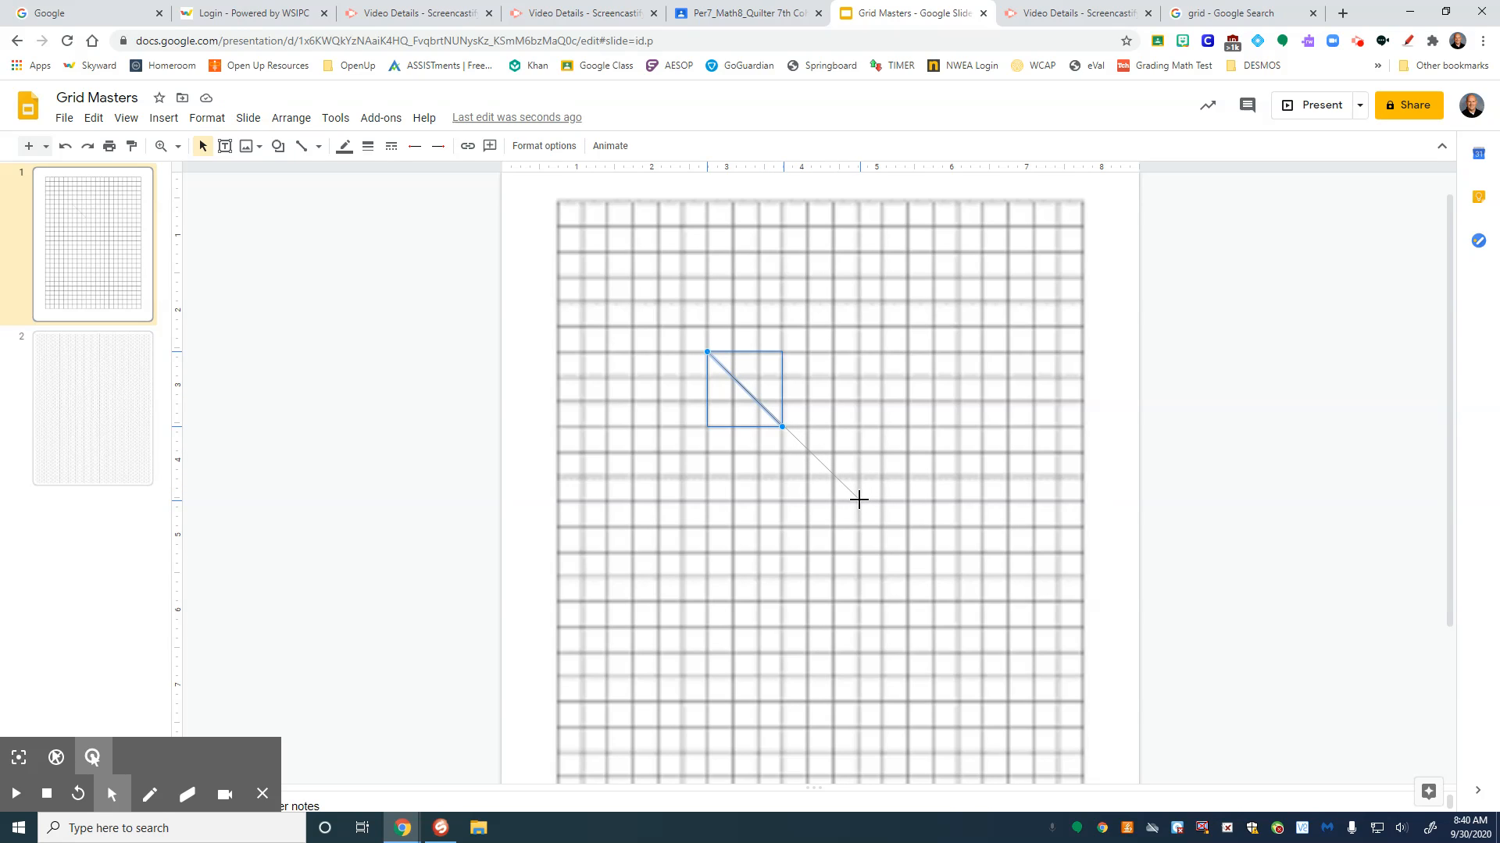
{"action": "left_click_drag", "start_coordinate": [858, 498], "coordinate": [785, 426]}
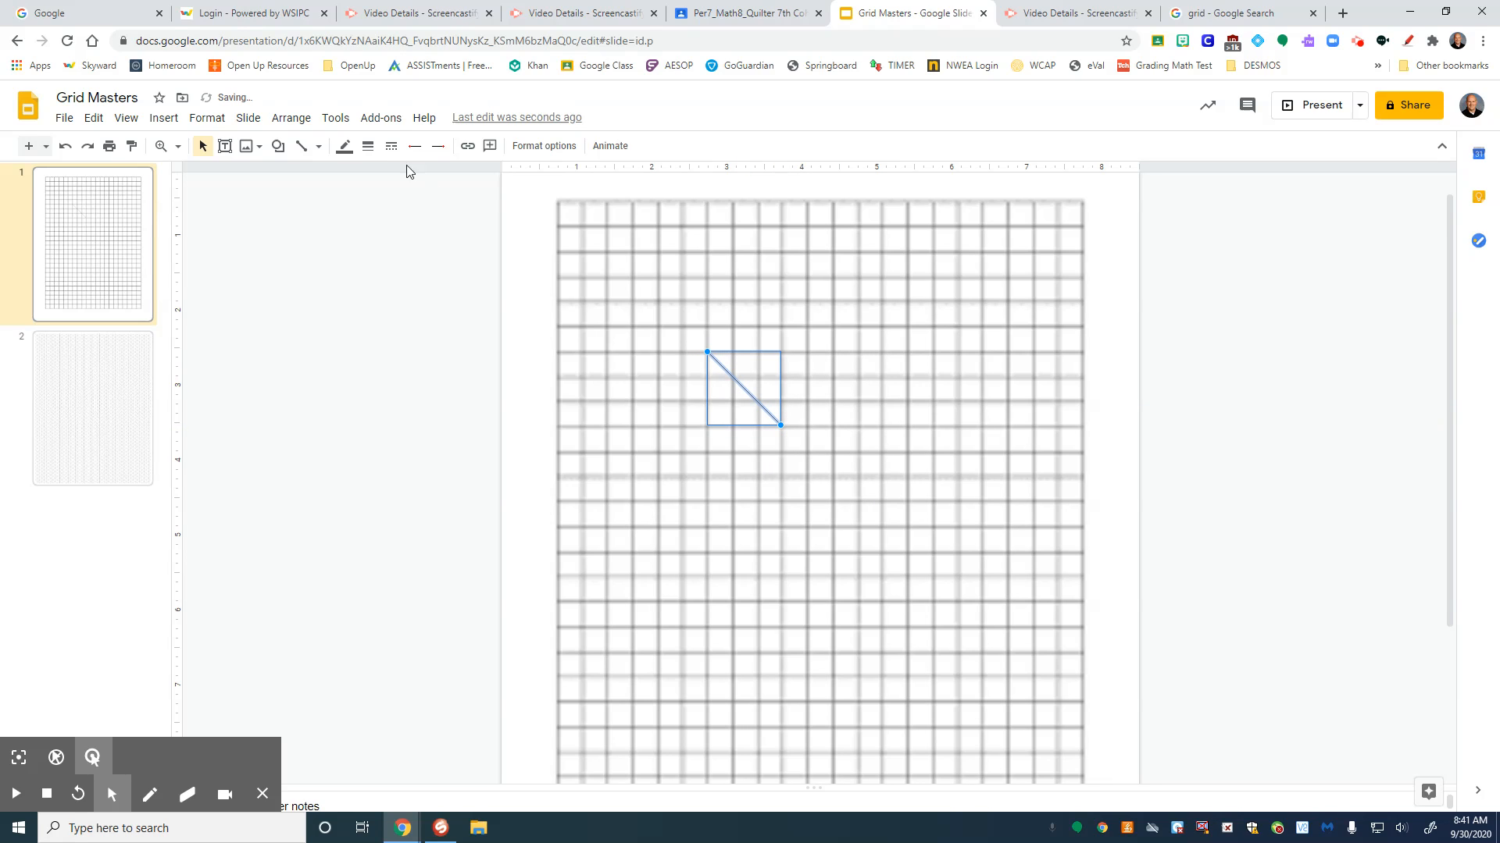
{"action": "mouse_move", "coordinate": [747, 514]}
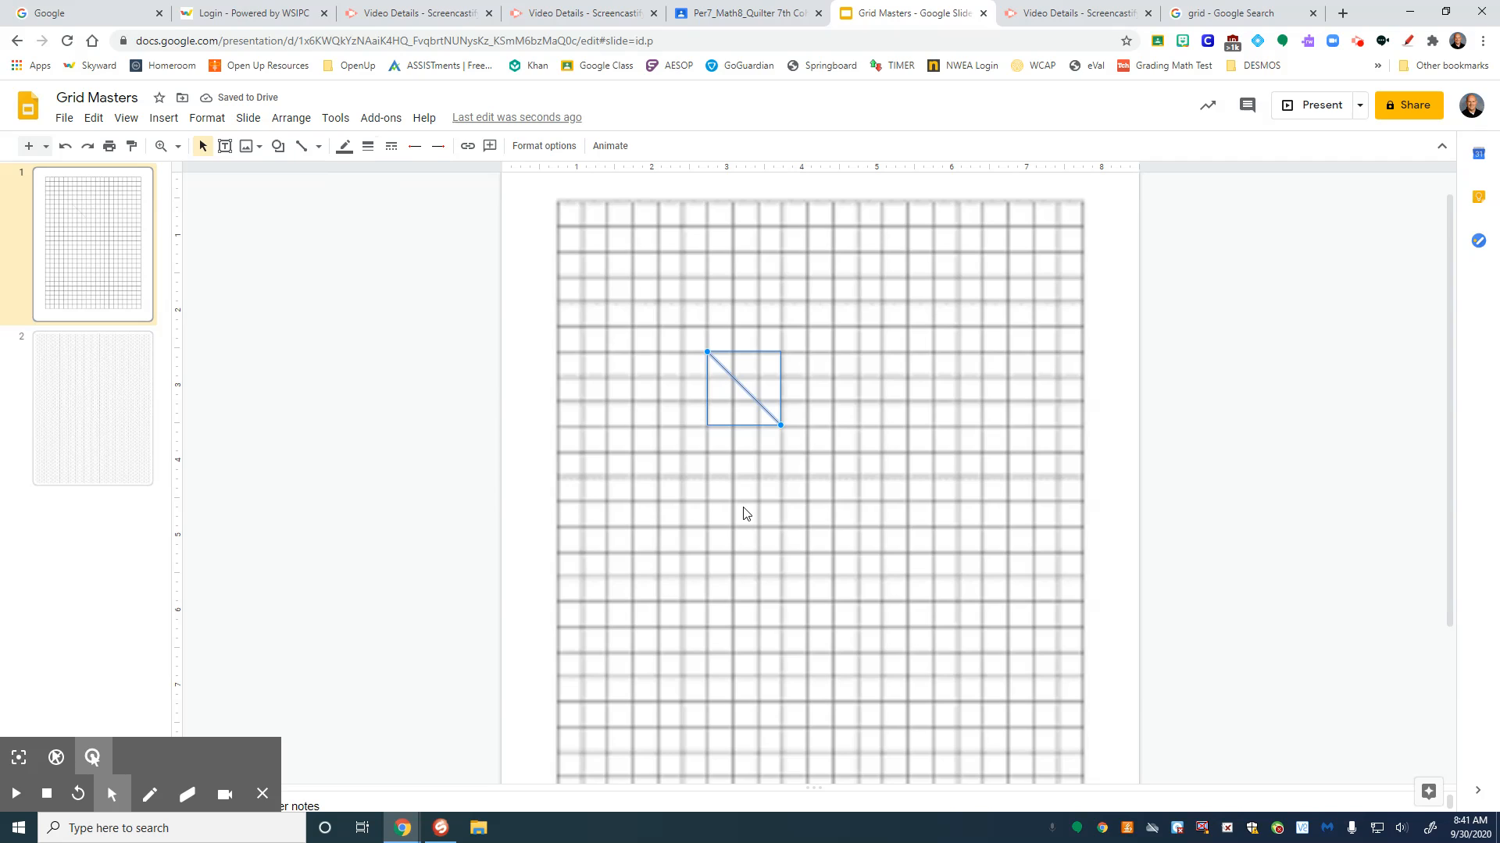
Increase the diagonal line's weight so it appears thicker and darker.
{"action": "left_click", "coordinate": [747, 514]}
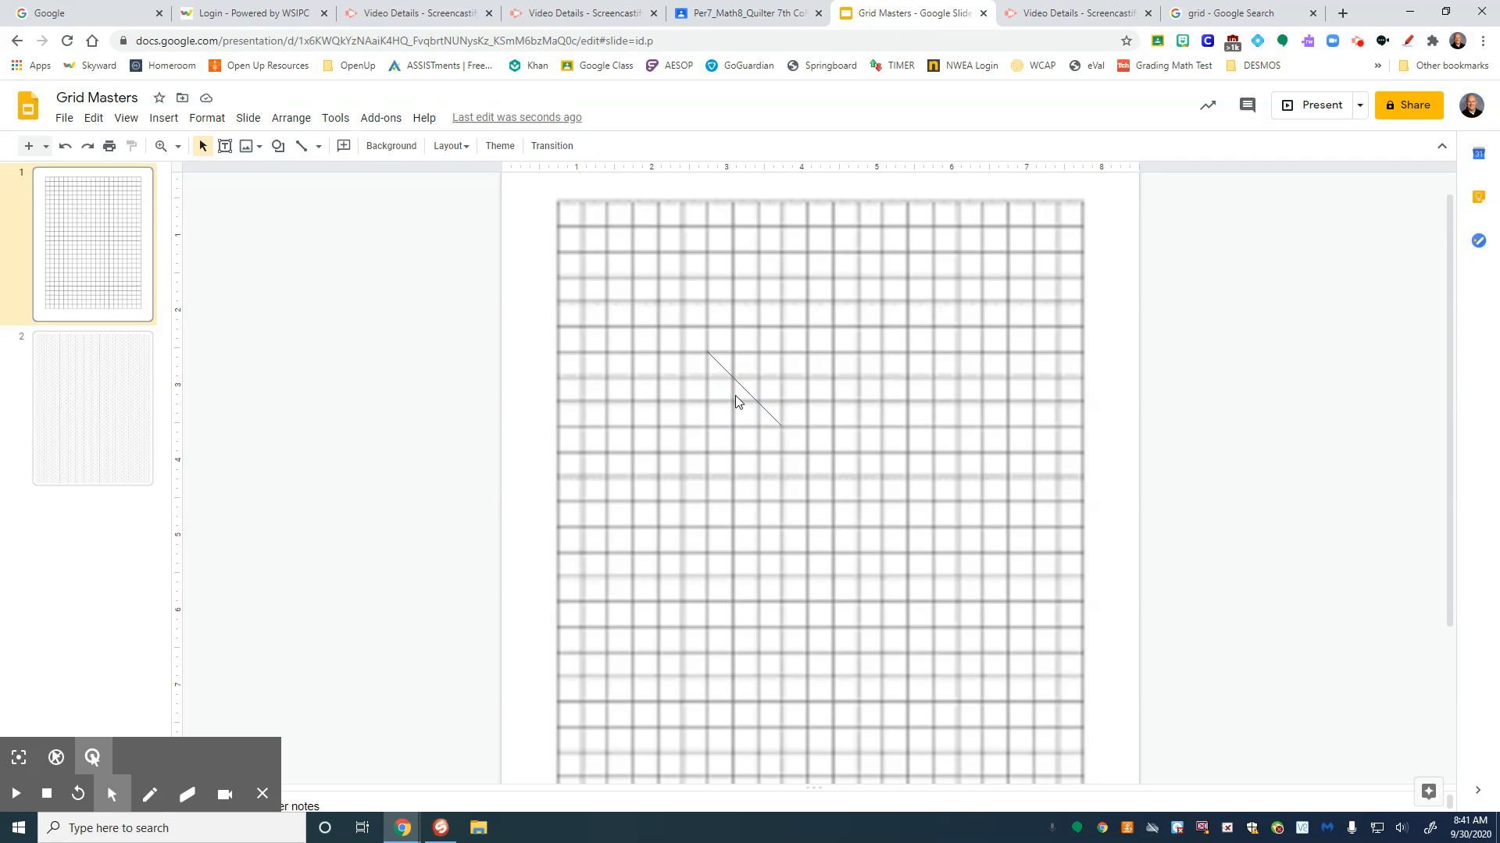
{"action": "left_click", "coordinate": [367, 145]}
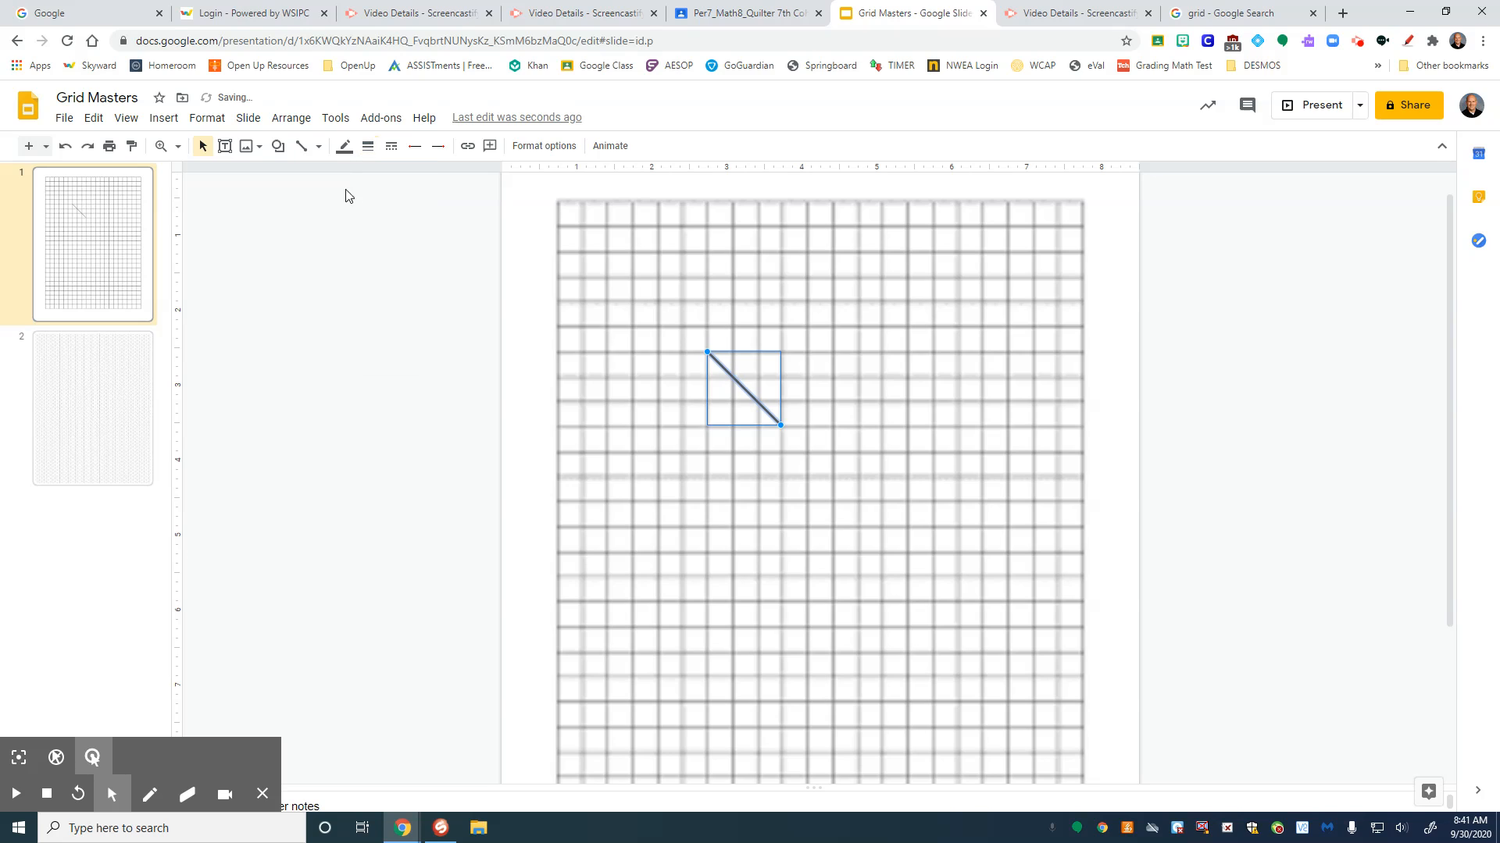
{"action": "mouse_move", "coordinate": [369, 146]}
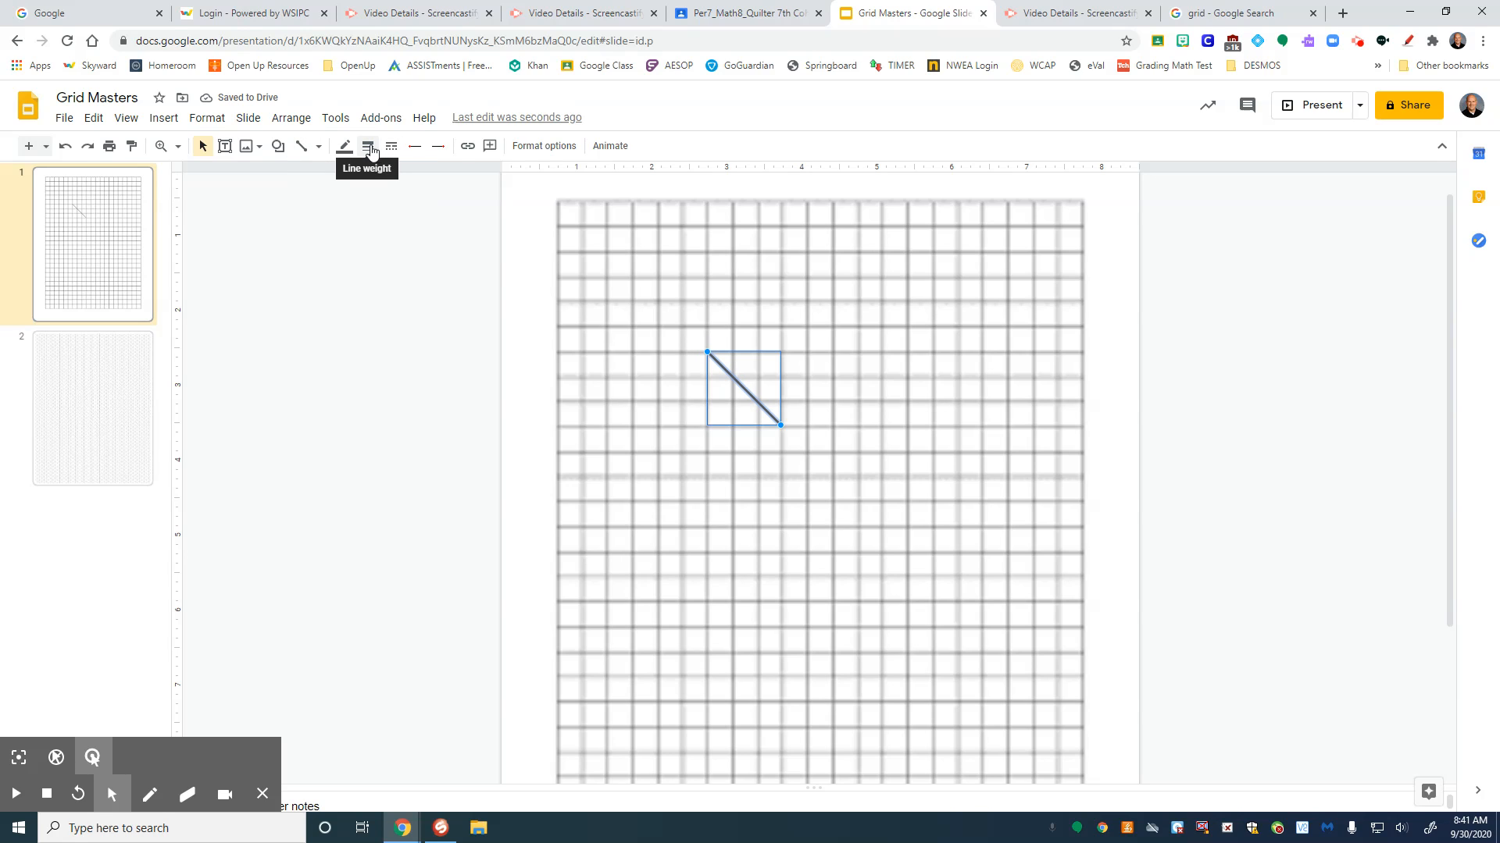
{"action": "left_click", "coordinate": [319, 145]}
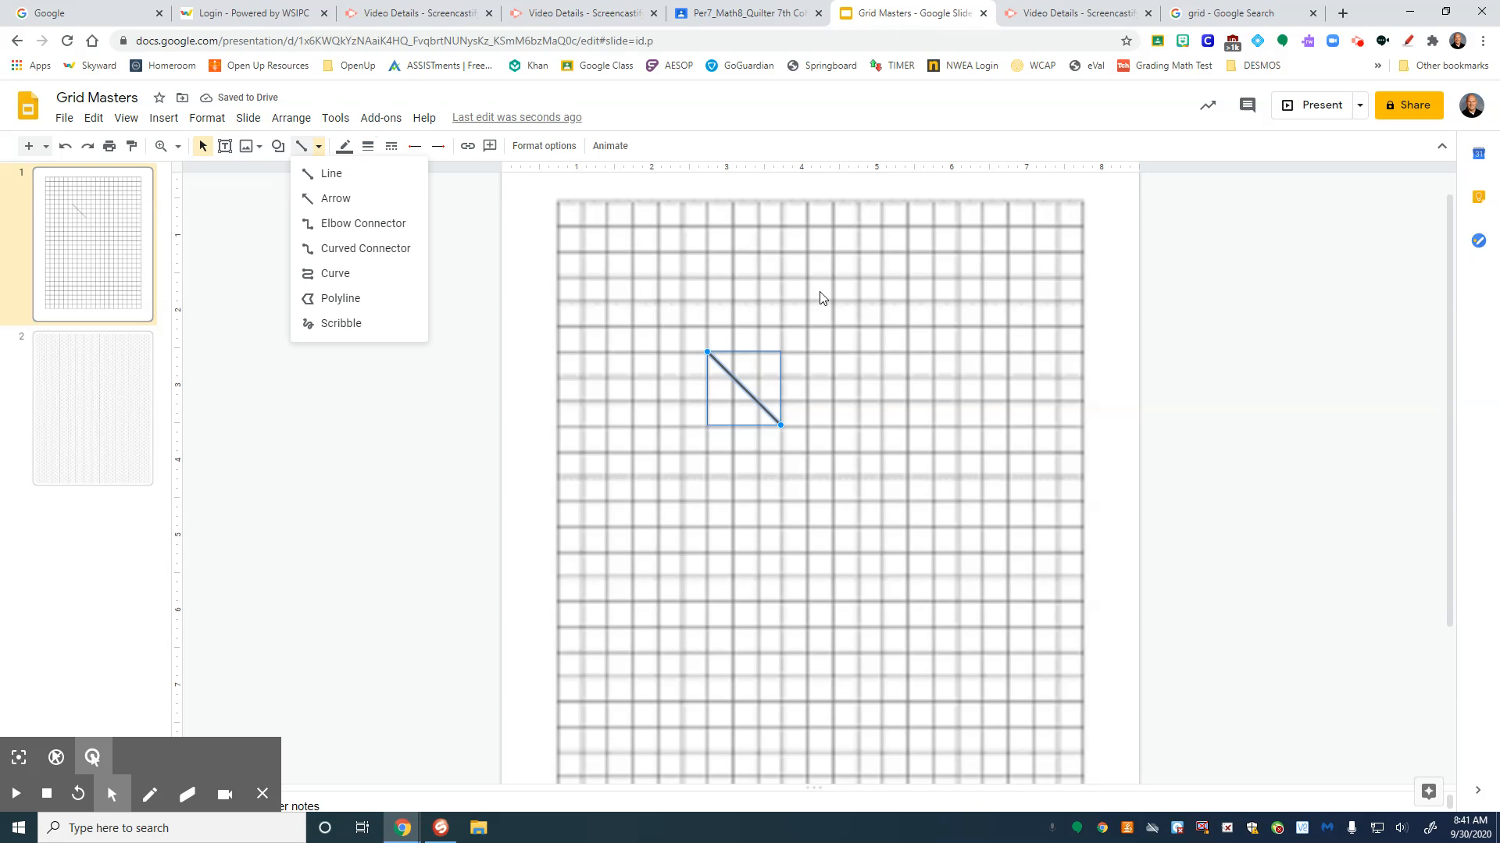
Draw a long vertical line beside the diagonal and copy-paste the diagonal line.
{"action": "left_click", "coordinate": [329, 173]}
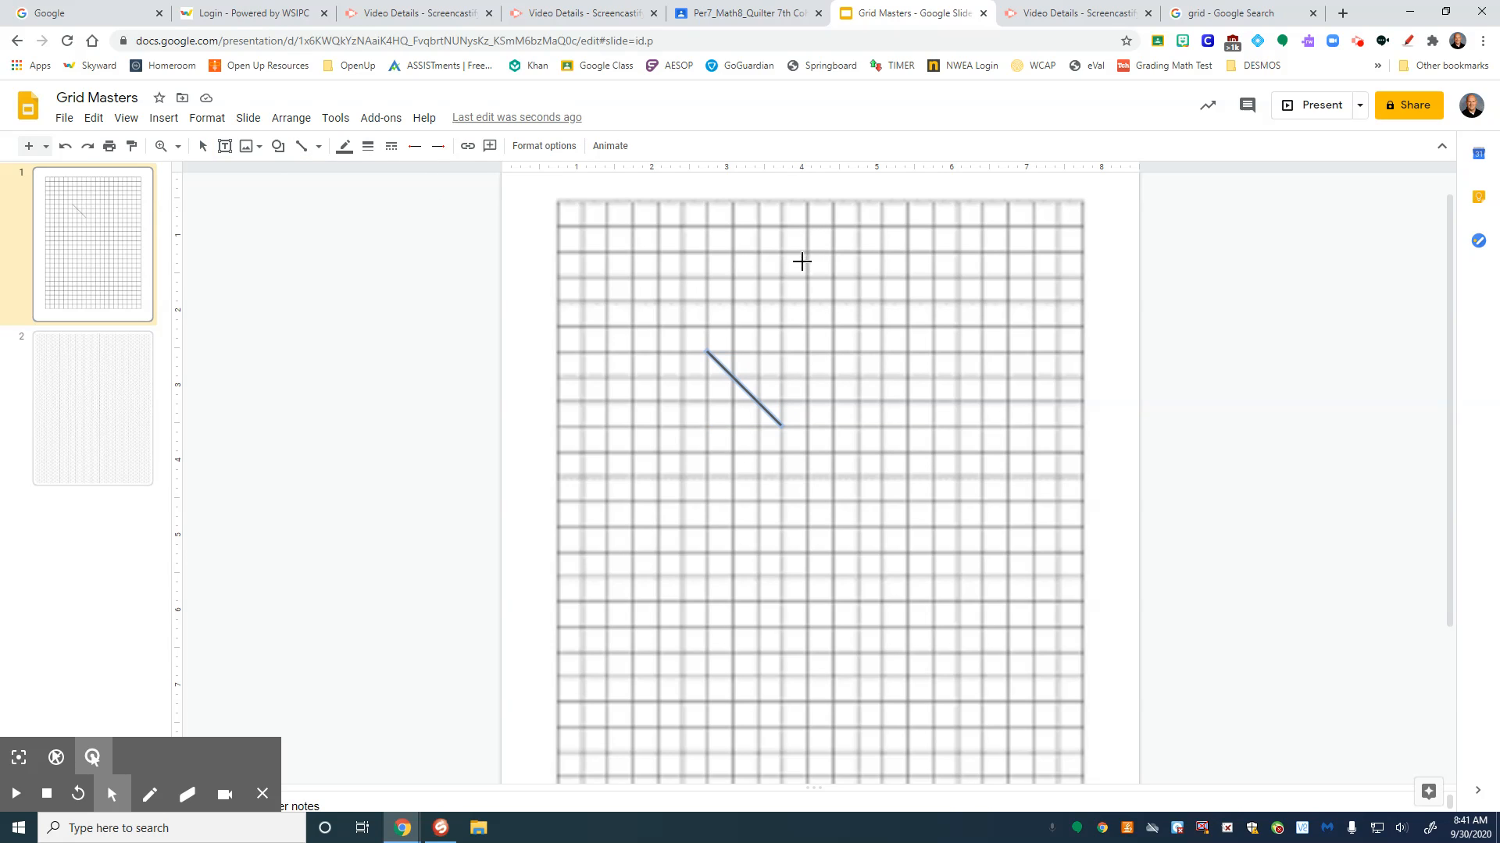
{"action": "mouse_move", "coordinate": [806, 253]}
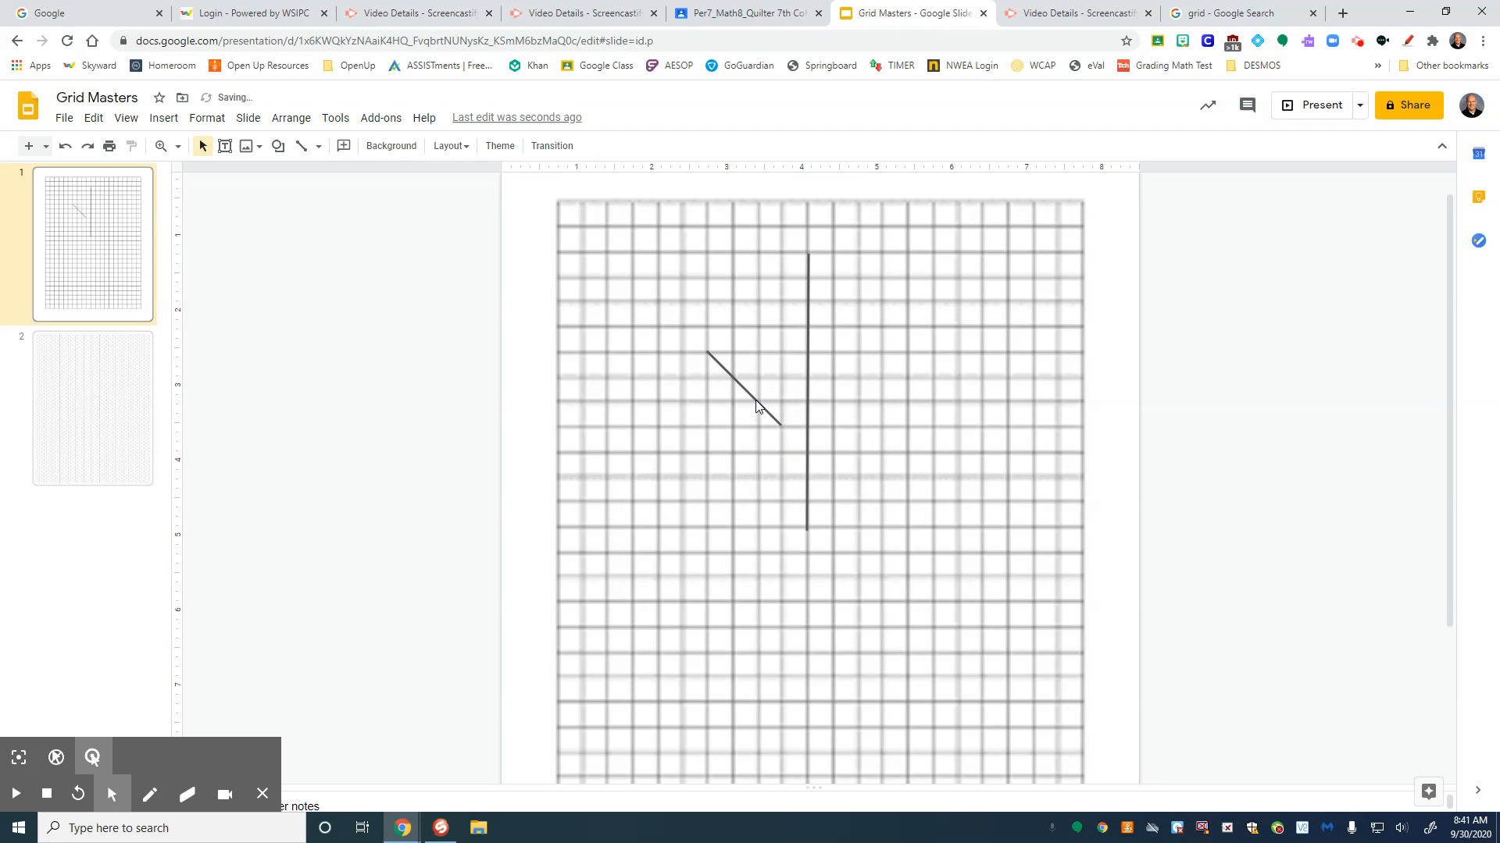
{"action": "left_click", "coordinate": [741, 387]}
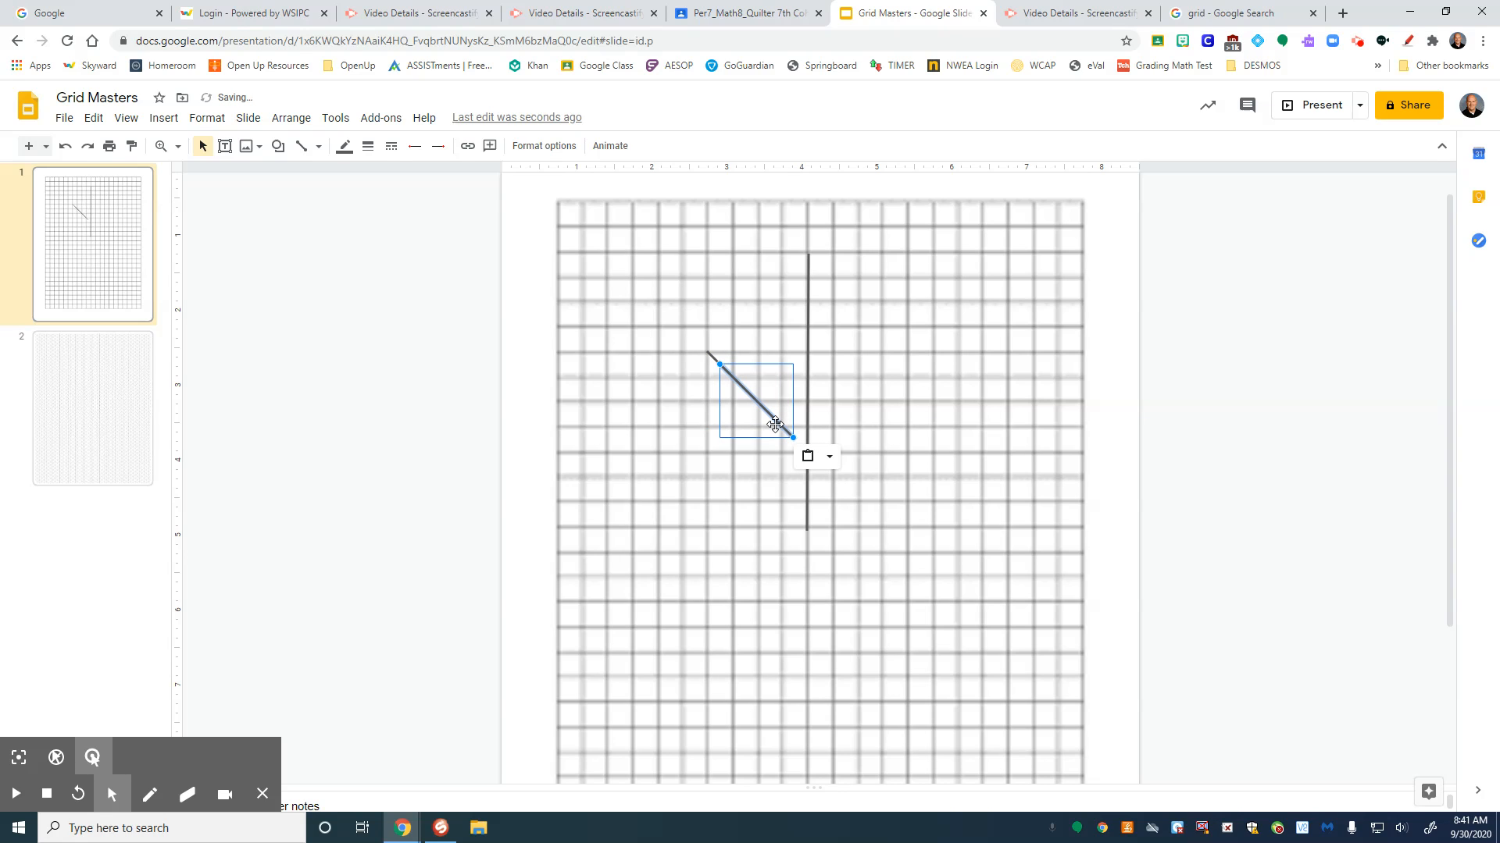
Flip the copied diagonal horizontally and place it right of the vertical line, forming a Y.
{"action": "right_click", "coordinate": [775, 424]}
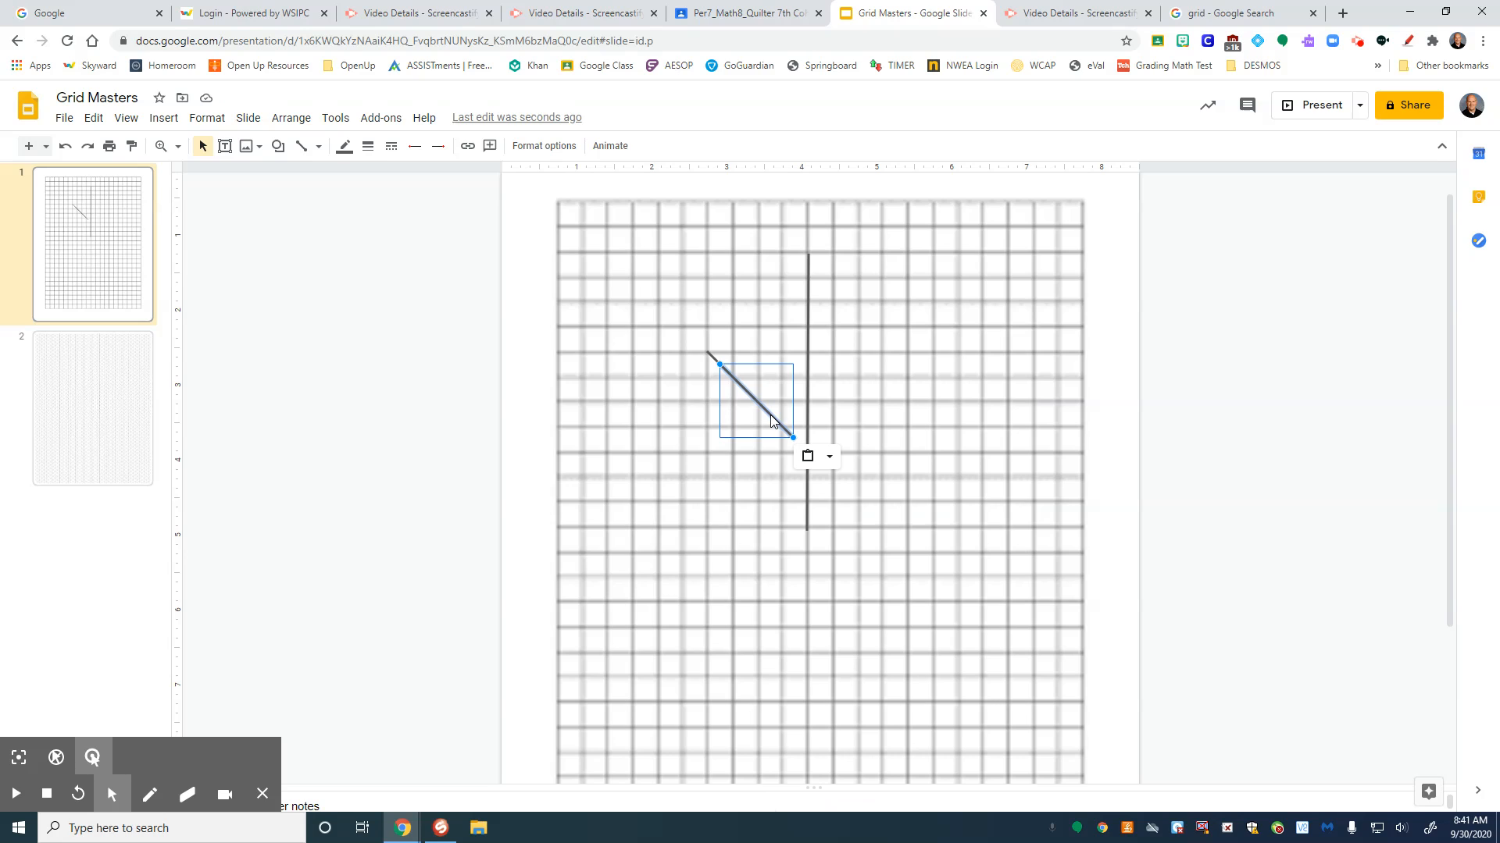
{"action": "left_click", "coordinate": [206, 117]}
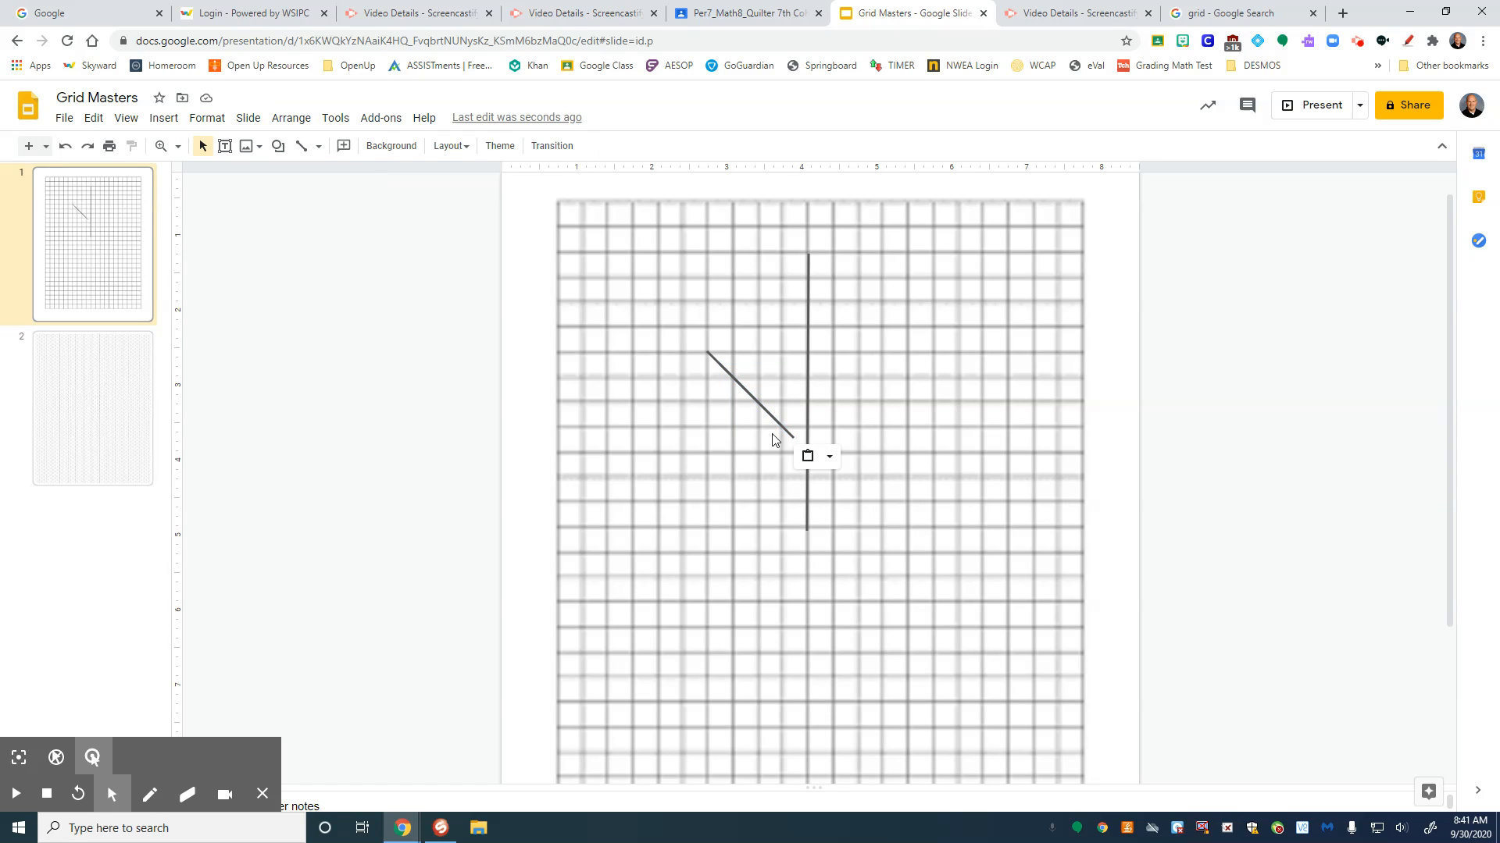
{"action": "left_click", "coordinate": [747, 393]}
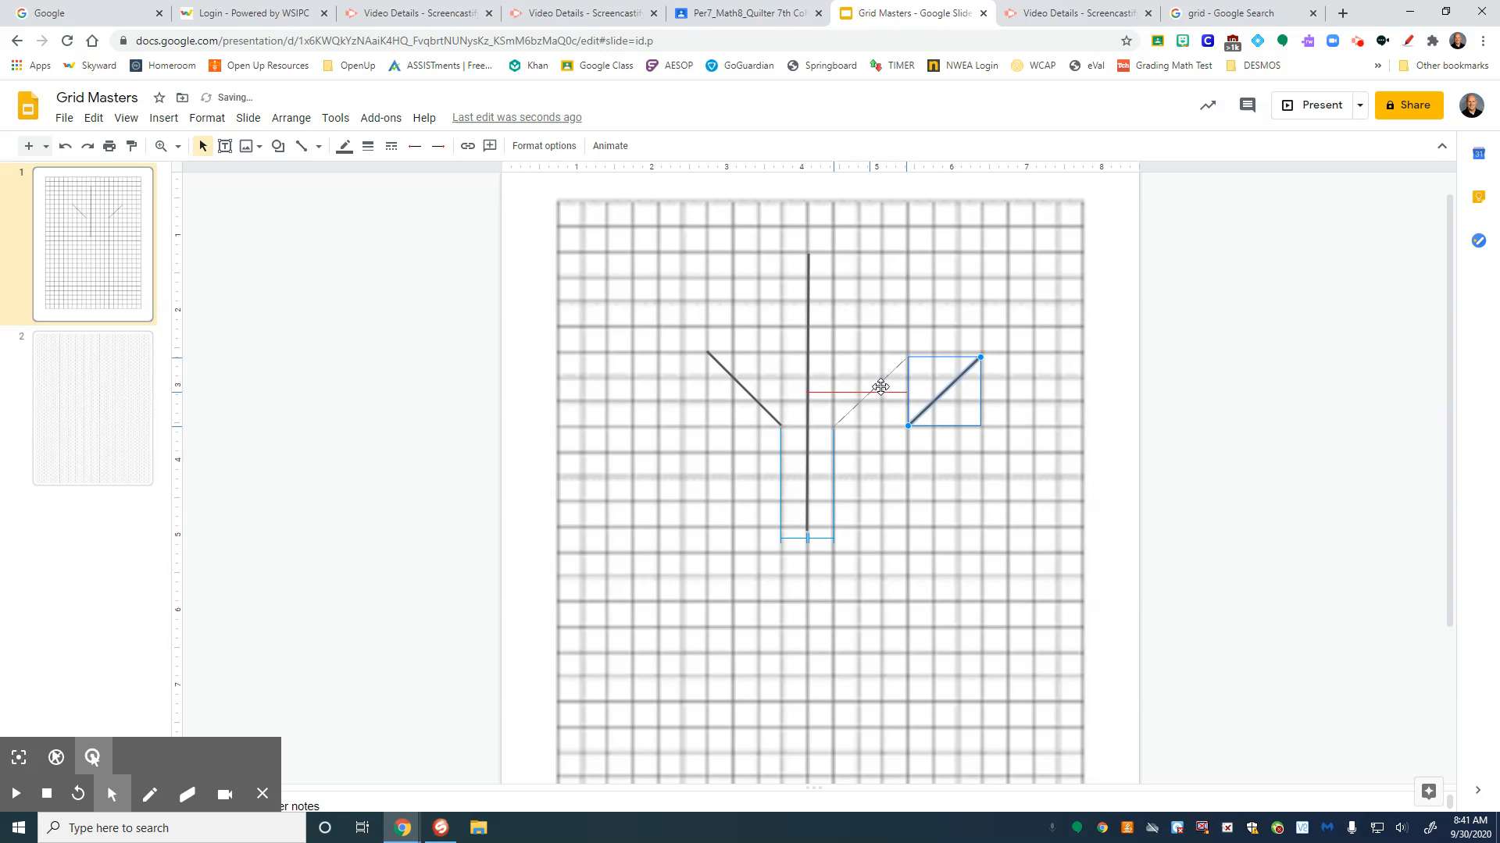
{"action": "left_click", "coordinate": [900, 589]}
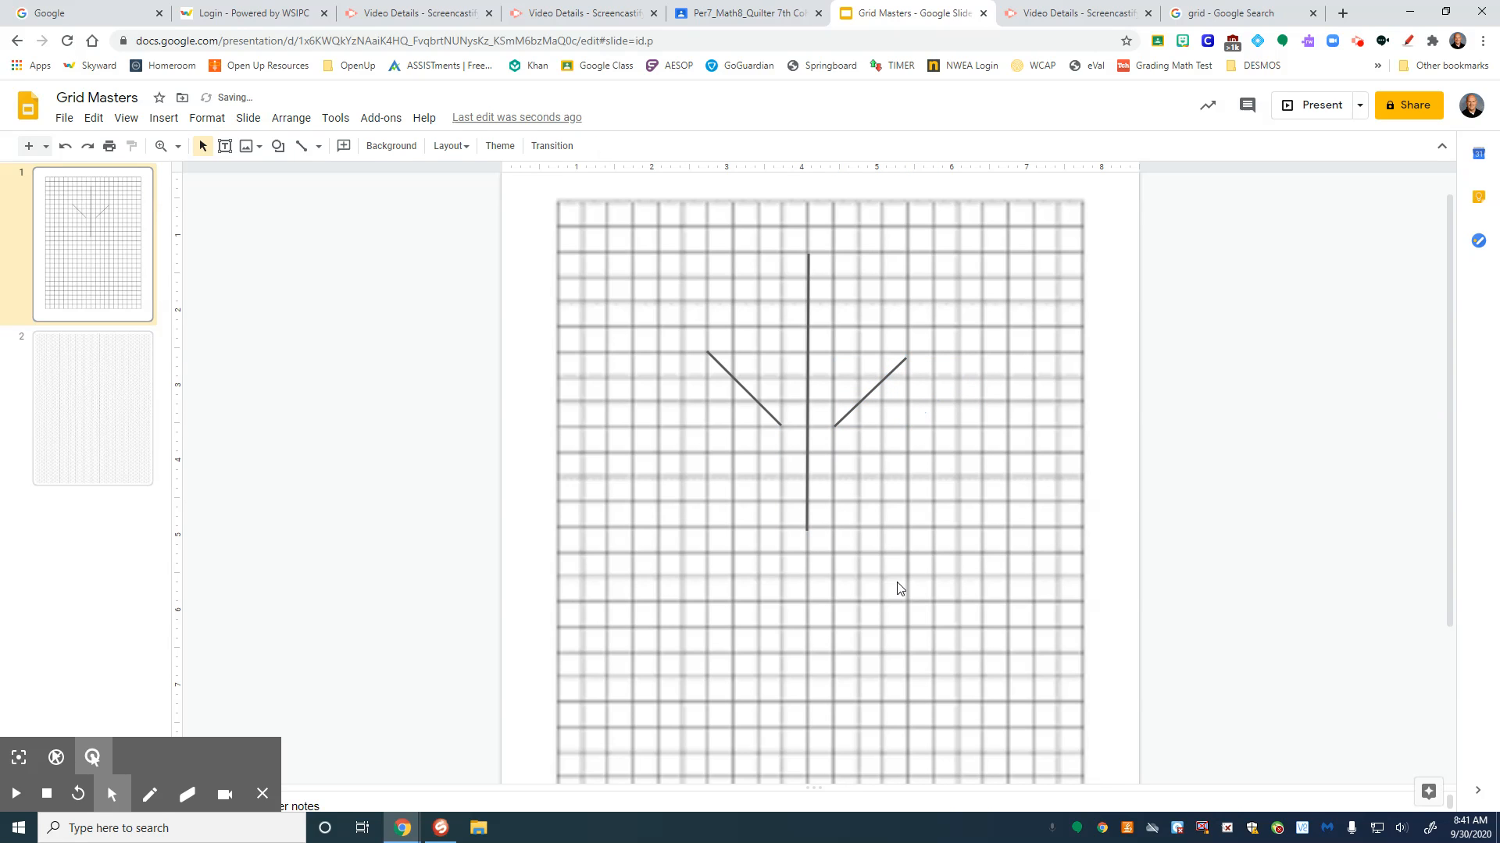
{"action": "mouse_move", "coordinate": [81, 395]}
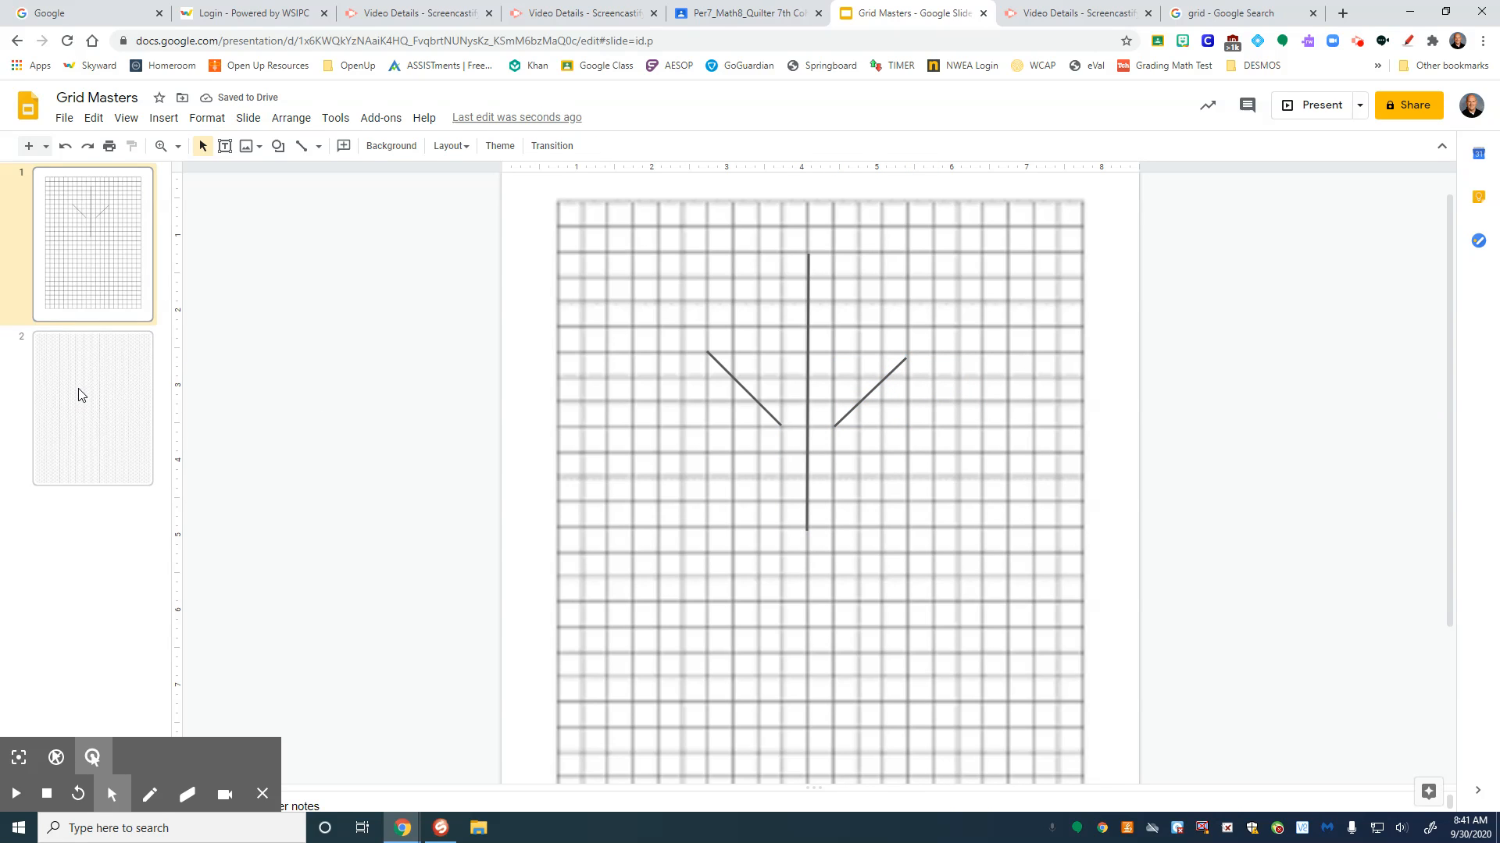
Zoom to 150% and draw a left-pointing polyline triangle along the isometric grid lines.
{"action": "left_click", "coordinate": [319, 145]}
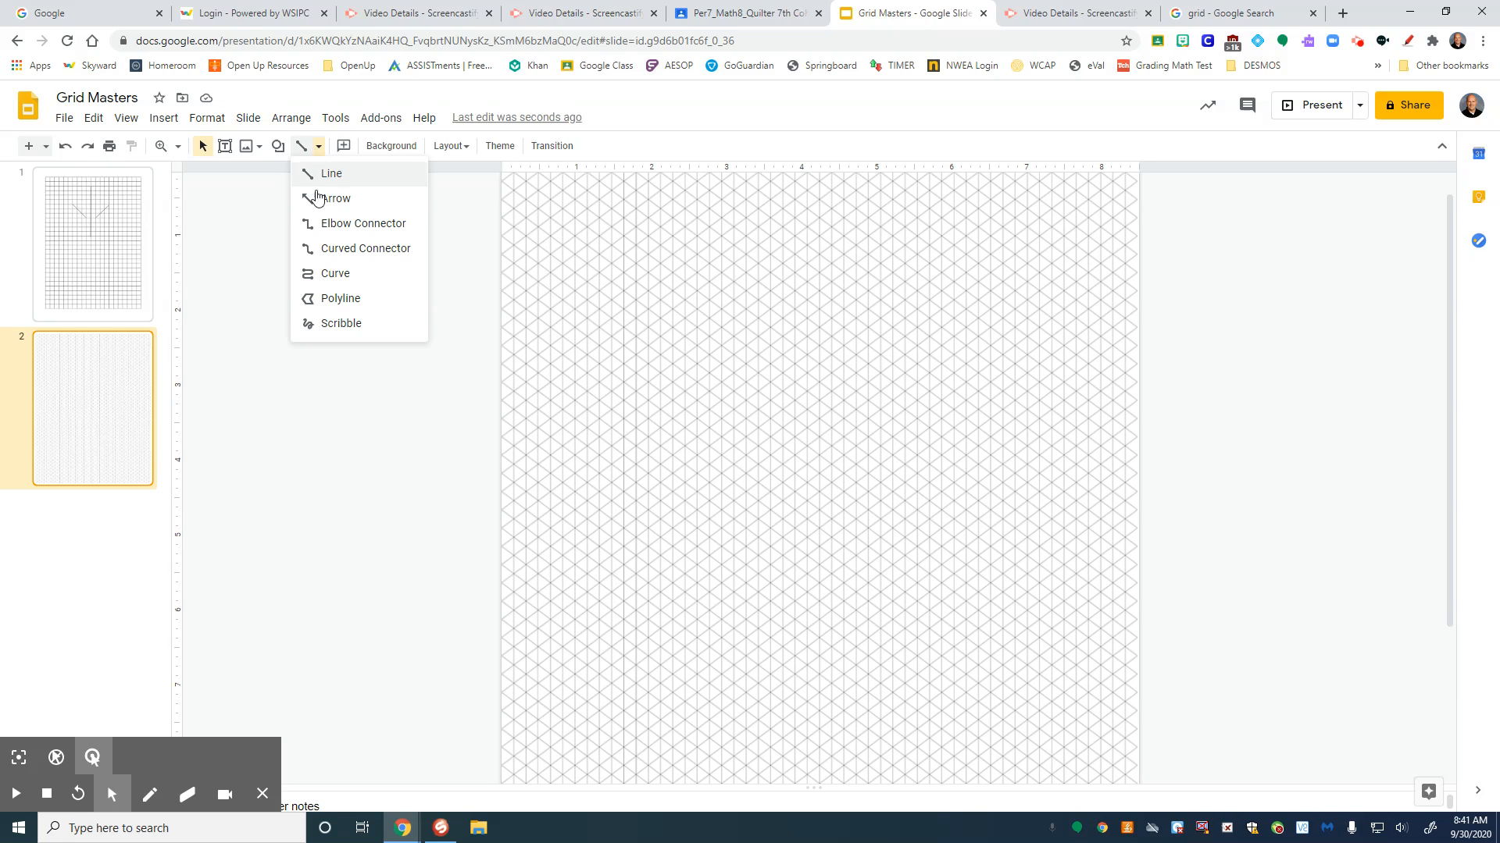
{"action": "left_click", "coordinate": [331, 173]}
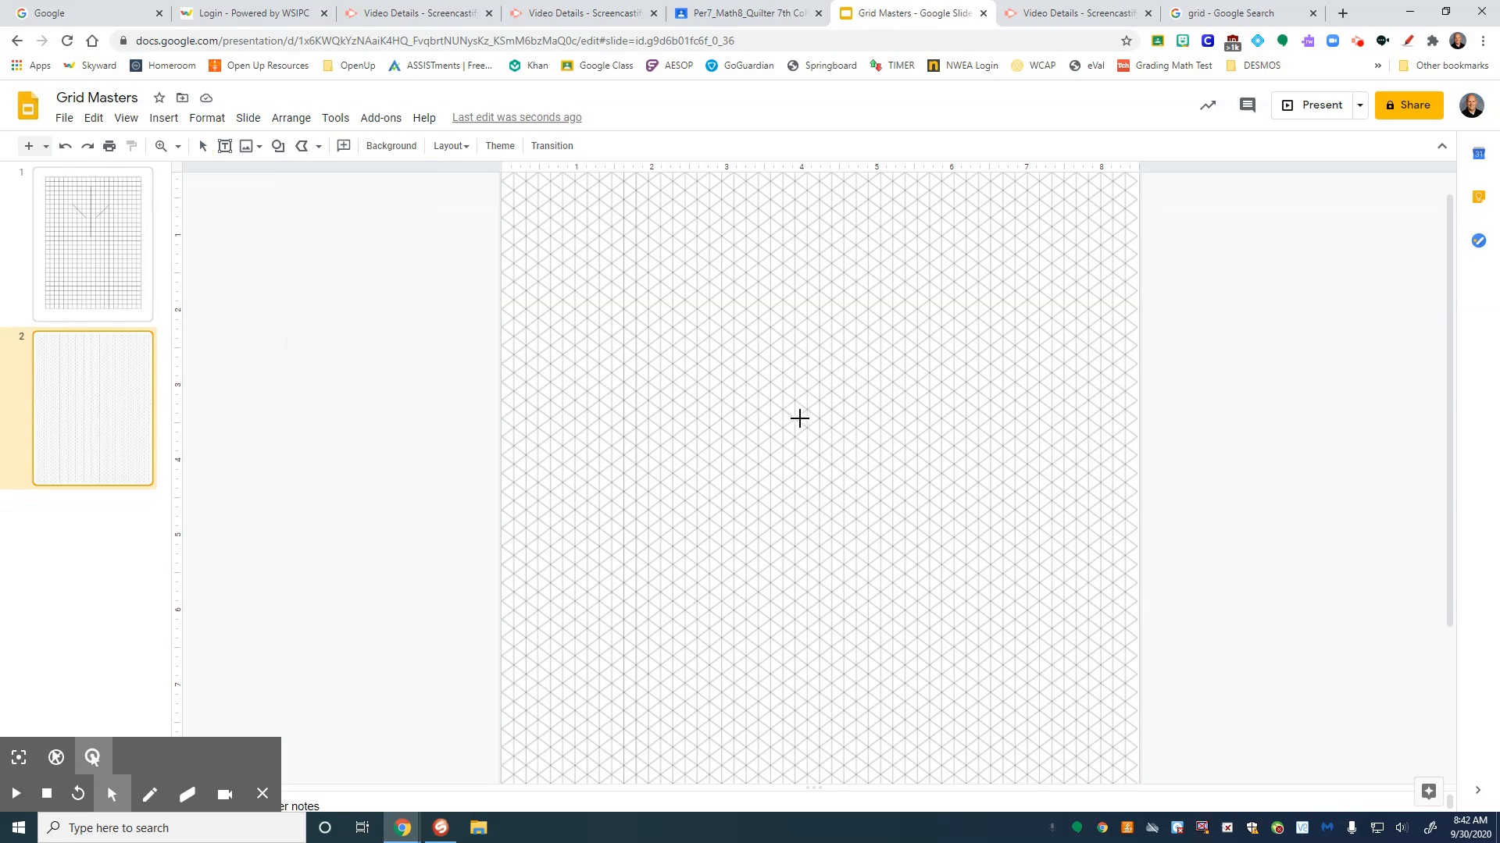
{"action": "left_click", "coordinate": [176, 146]}
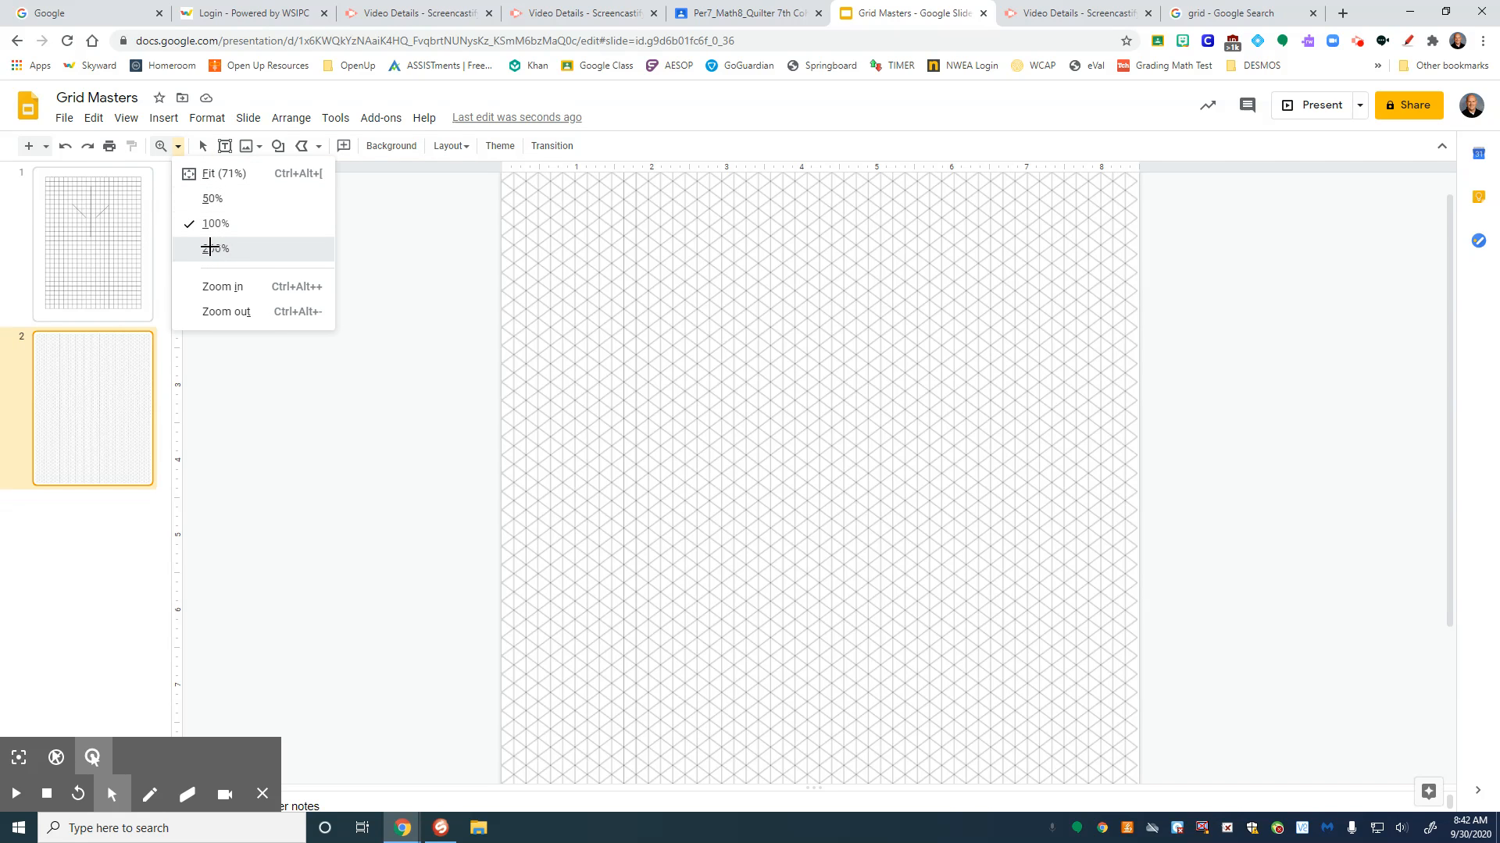
{"action": "left_click", "coordinate": [216, 248]}
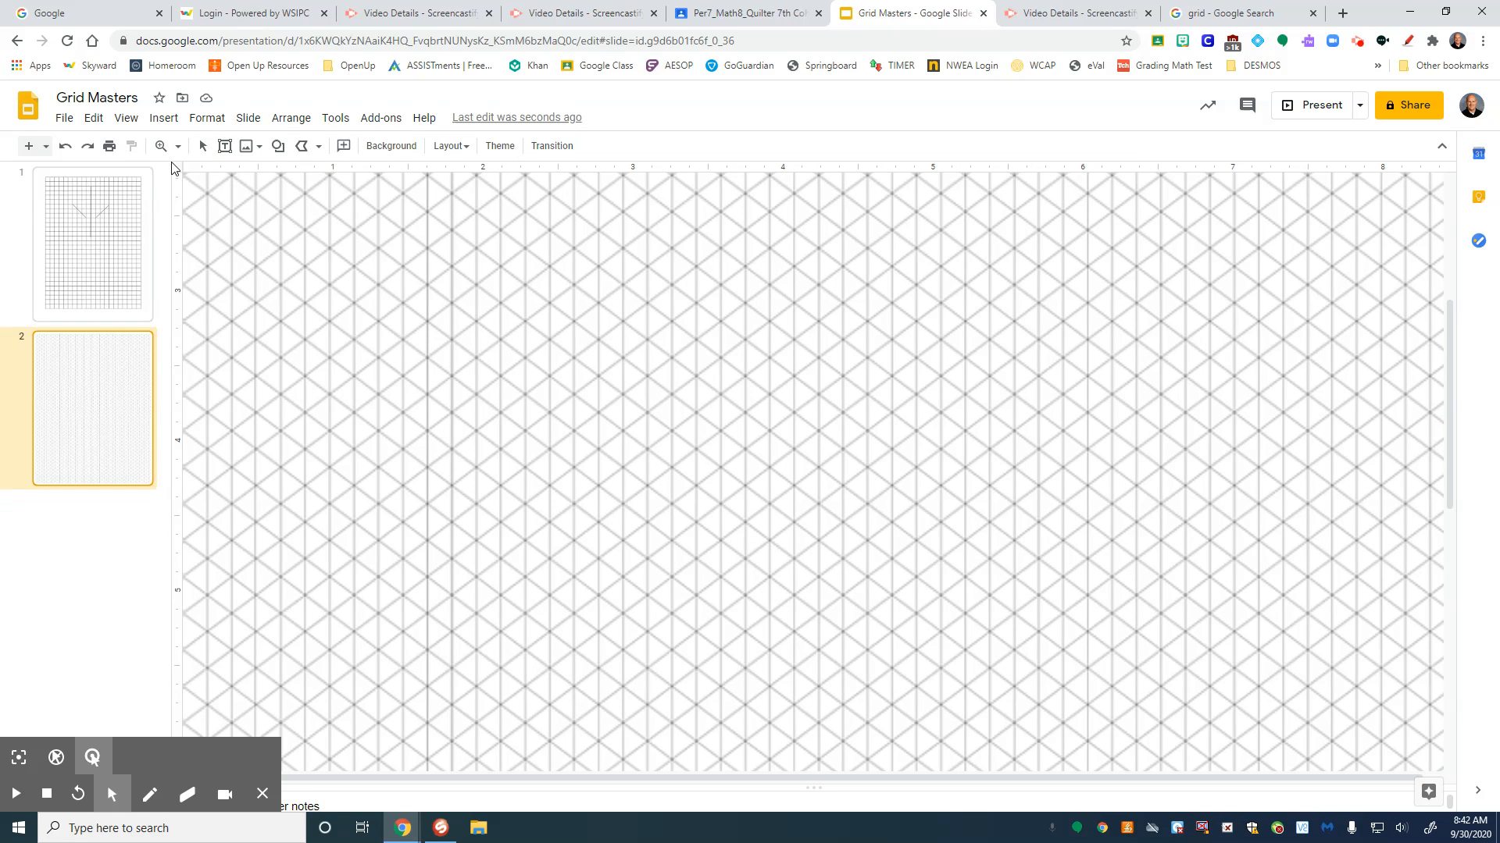
{"action": "left_click_drag", "start_coordinate": [723, 390], "coordinate": [803, 359]}
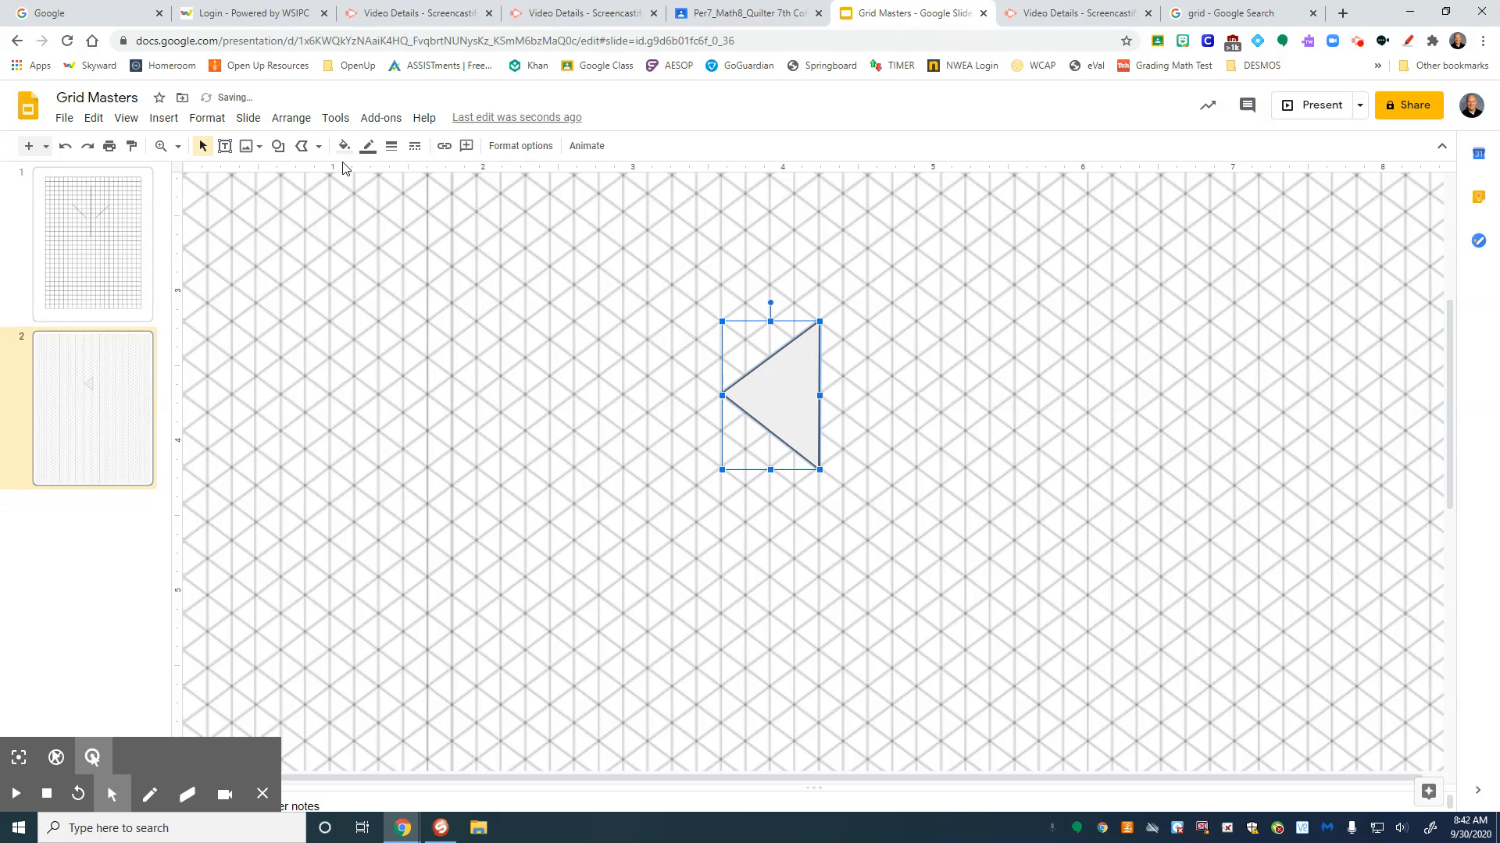
Set the triangle's fill to Transparent with a thicker blue border.
{"action": "left_click", "coordinate": [368, 147]}
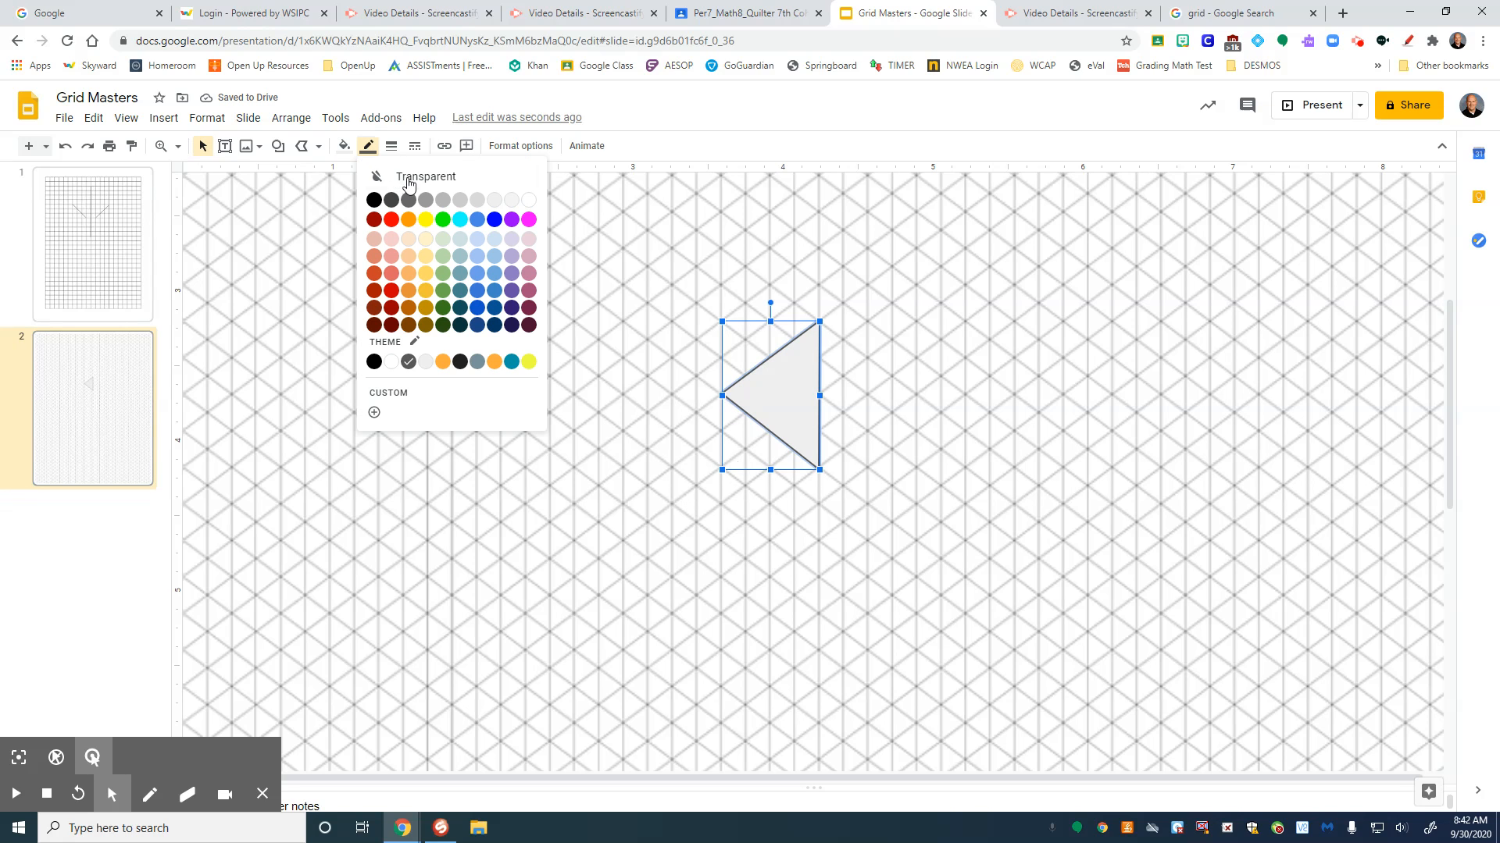
{"action": "left_click", "coordinate": [344, 147]}
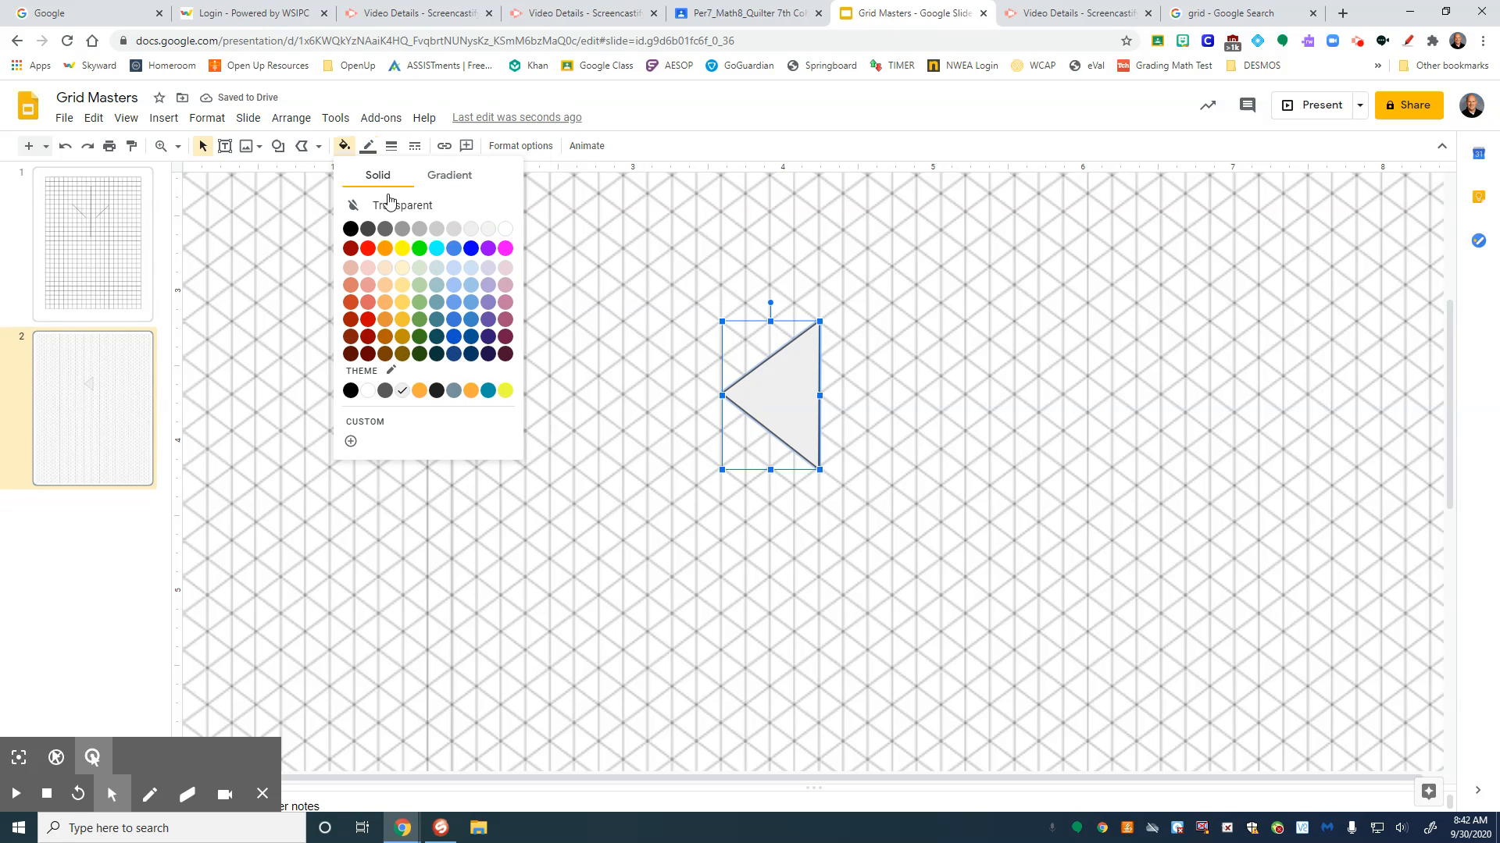
{"action": "left_click", "coordinate": [391, 147]}
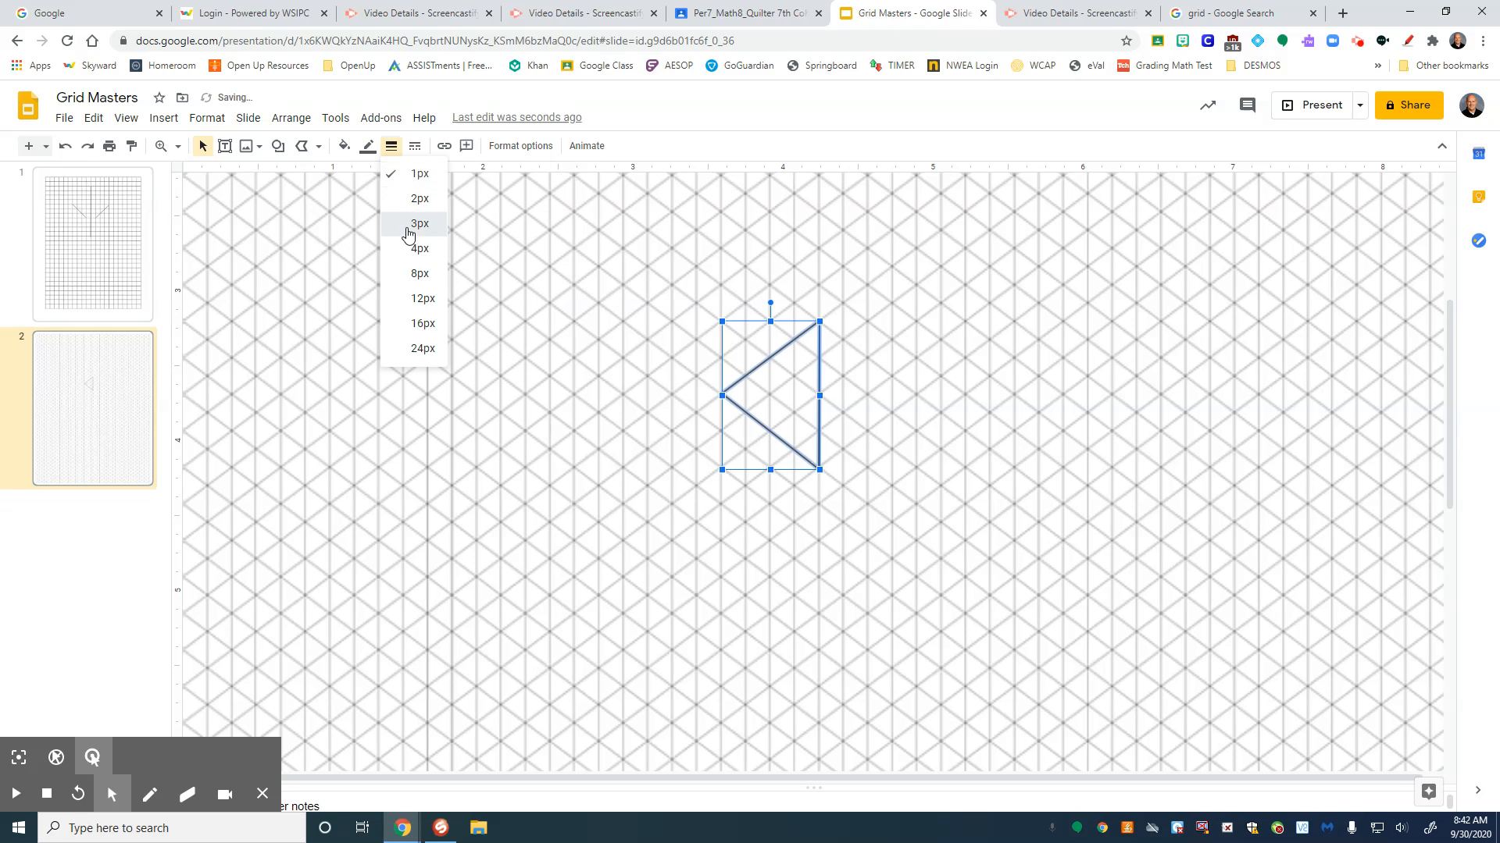
{"action": "left_click", "coordinate": [418, 223]}
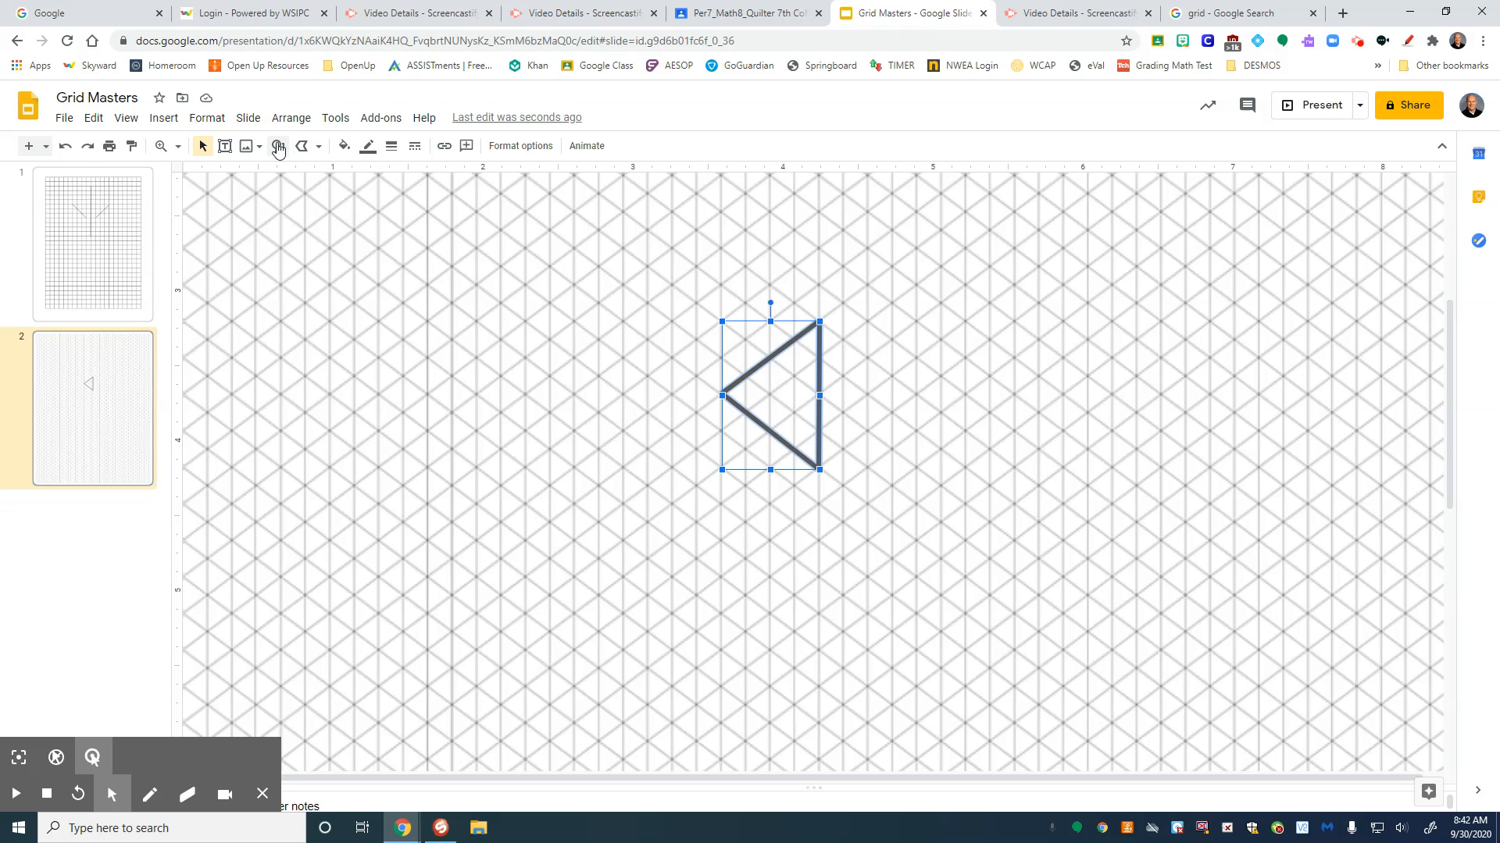
{"action": "left_click", "coordinate": [317, 147]}
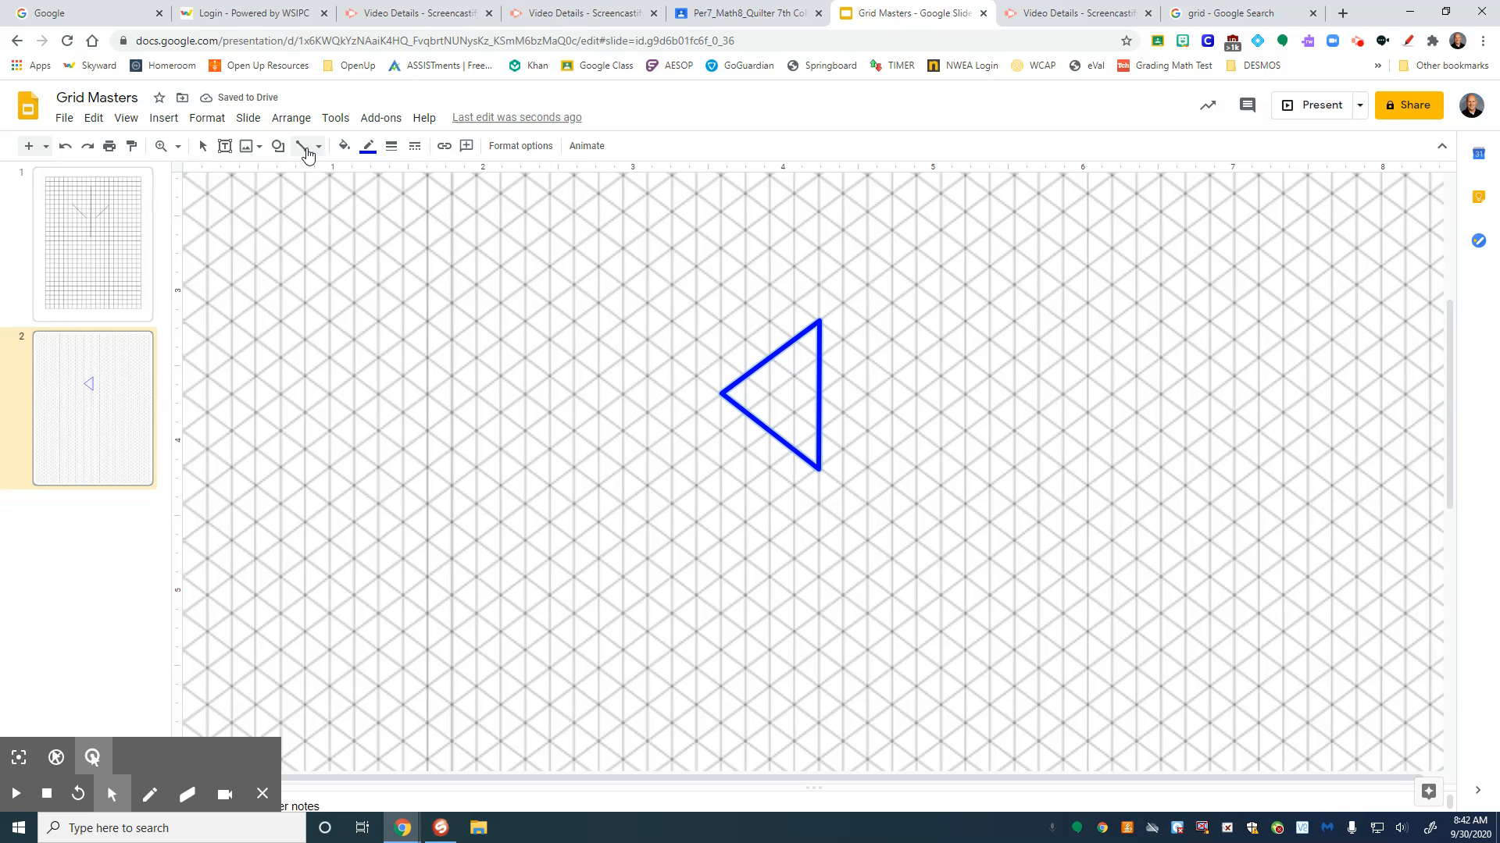
Draw a vertical line right of the triangle and colour it black.
{"action": "left_click", "coordinate": [770, 394]}
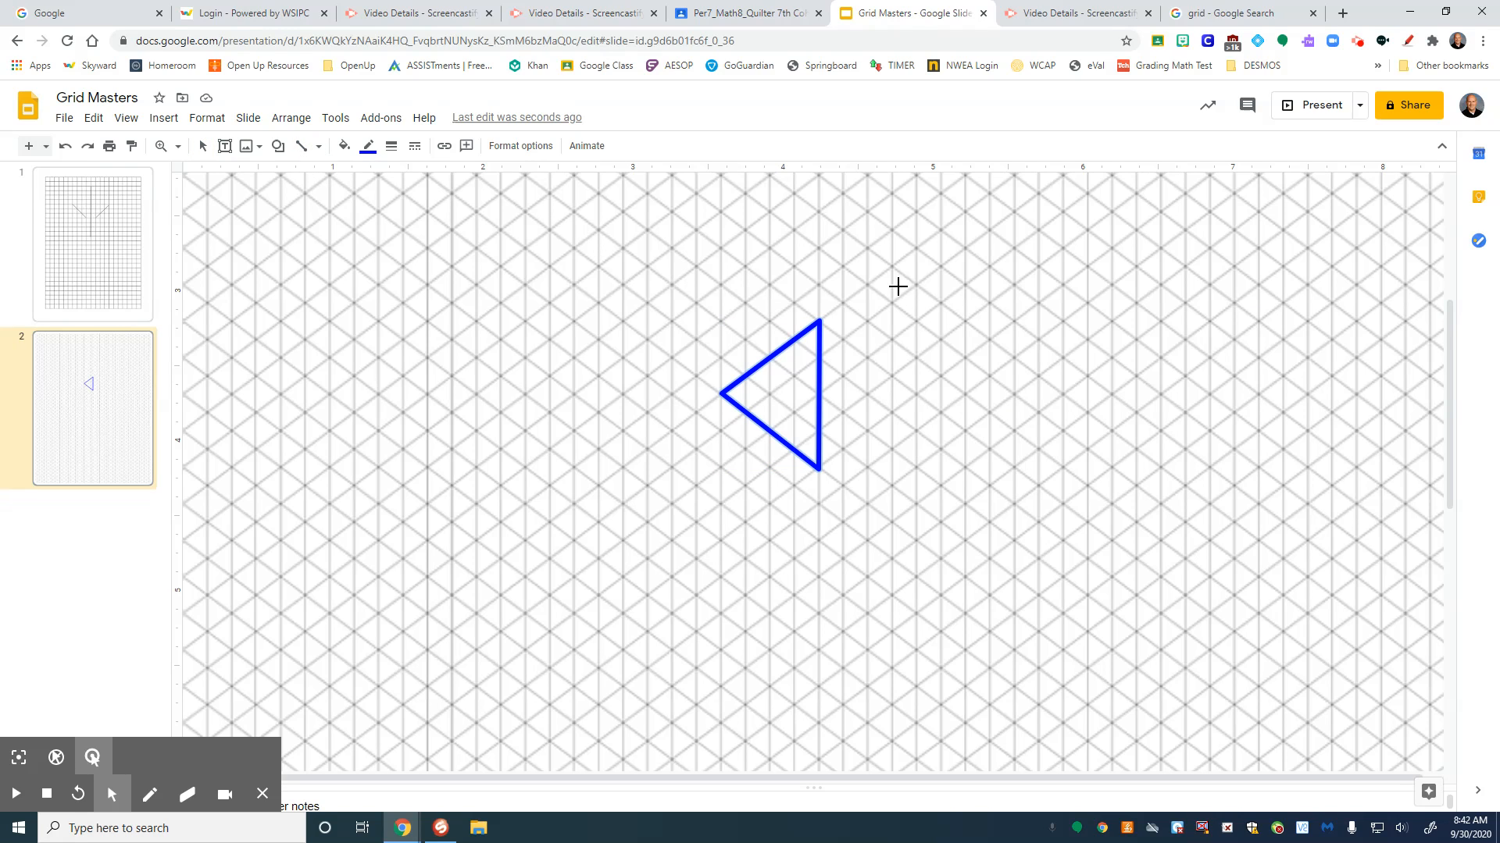
{"action": "mouse_move", "coordinate": [878, 366]}
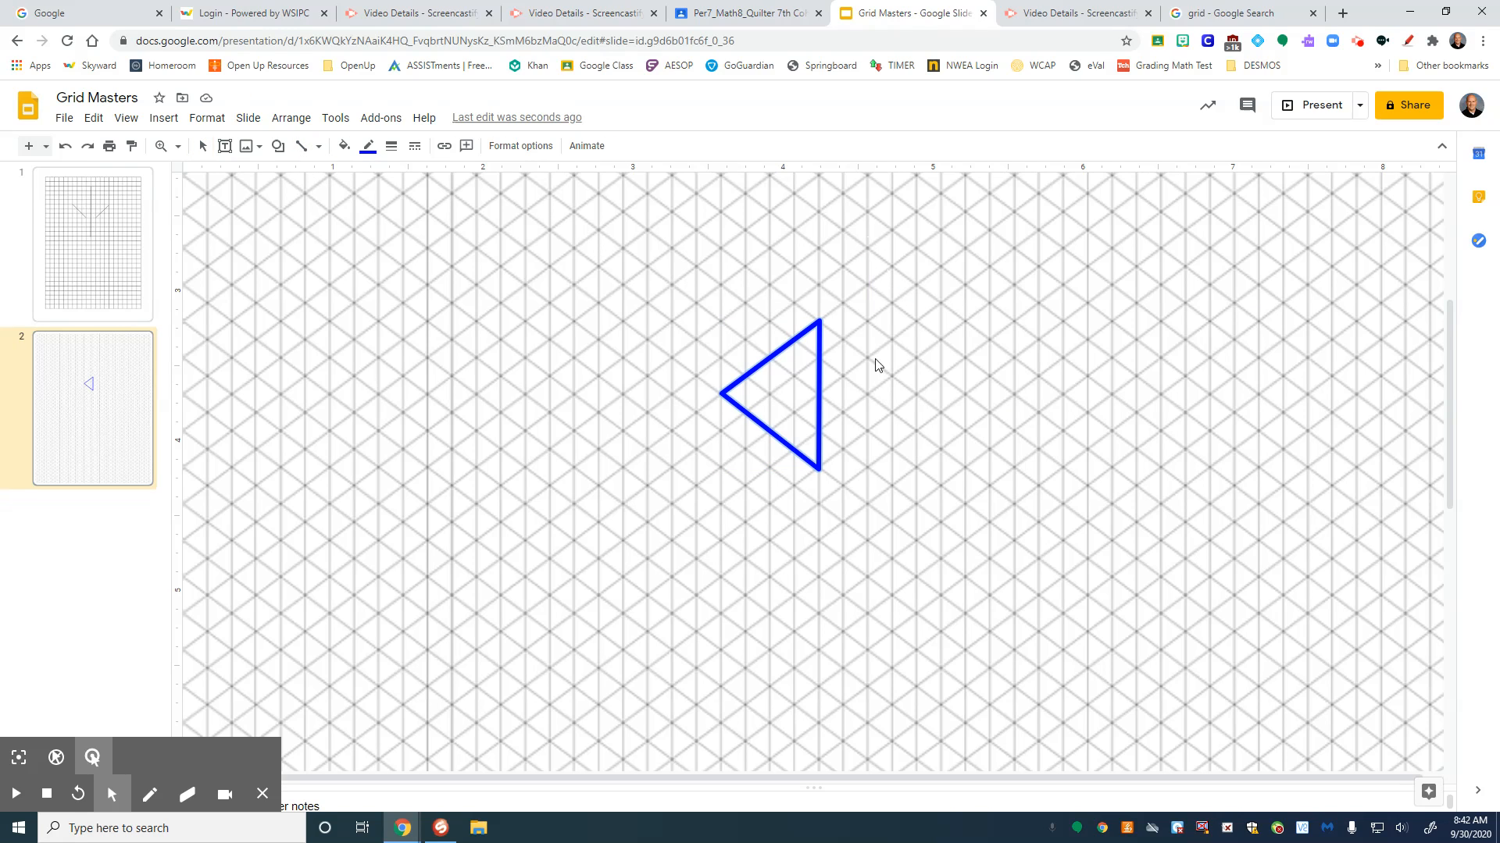
{"action": "left_click_drag", "start_coordinate": [868, 250], "coordinate": [941, 323]}
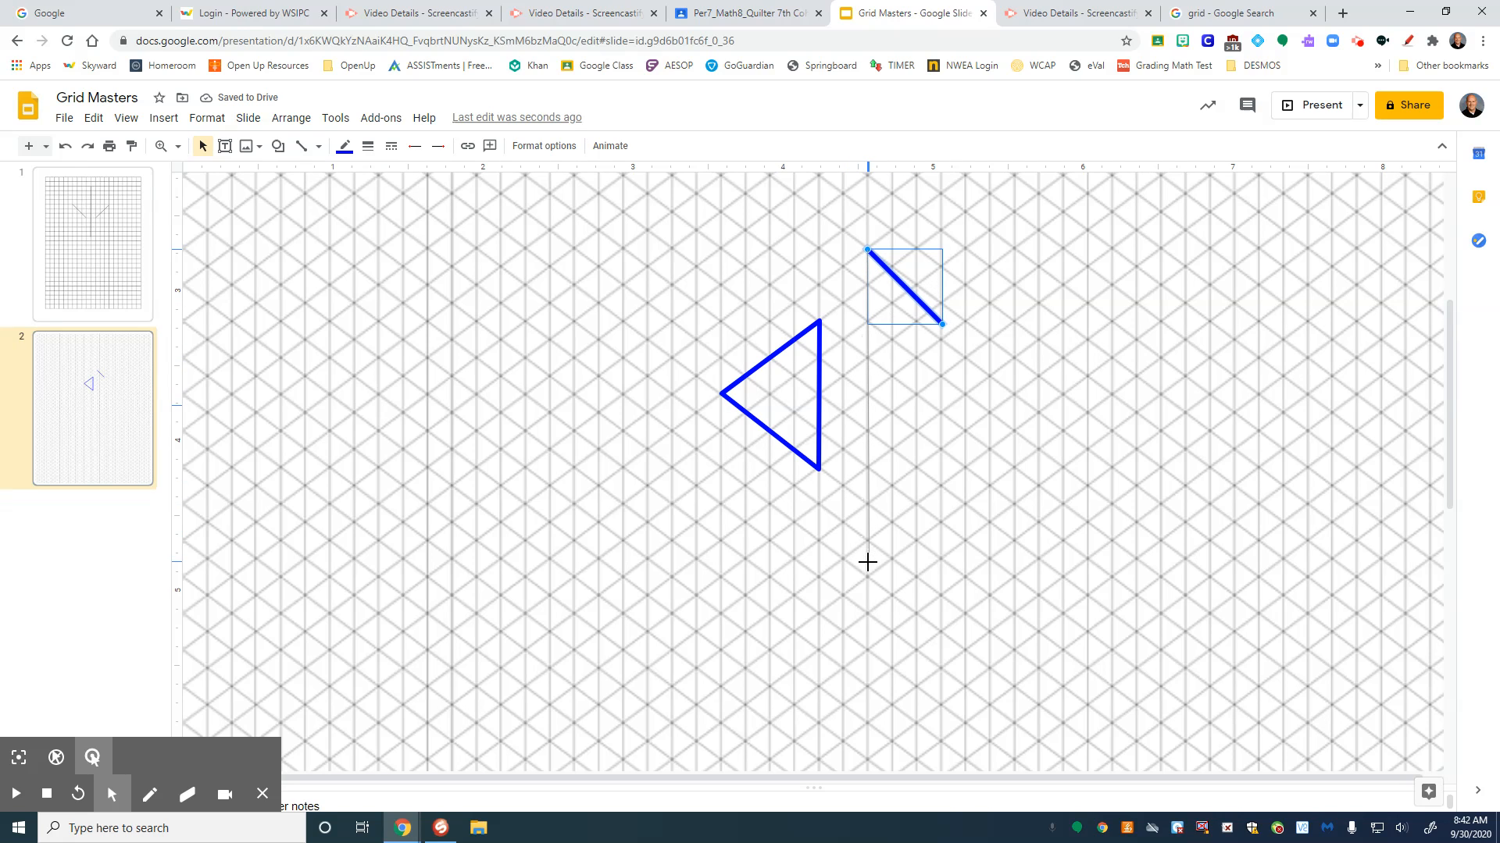
{"action": "left_click_drag", "start_coordinate": [942, 330], "coordinate": [865, 569]}
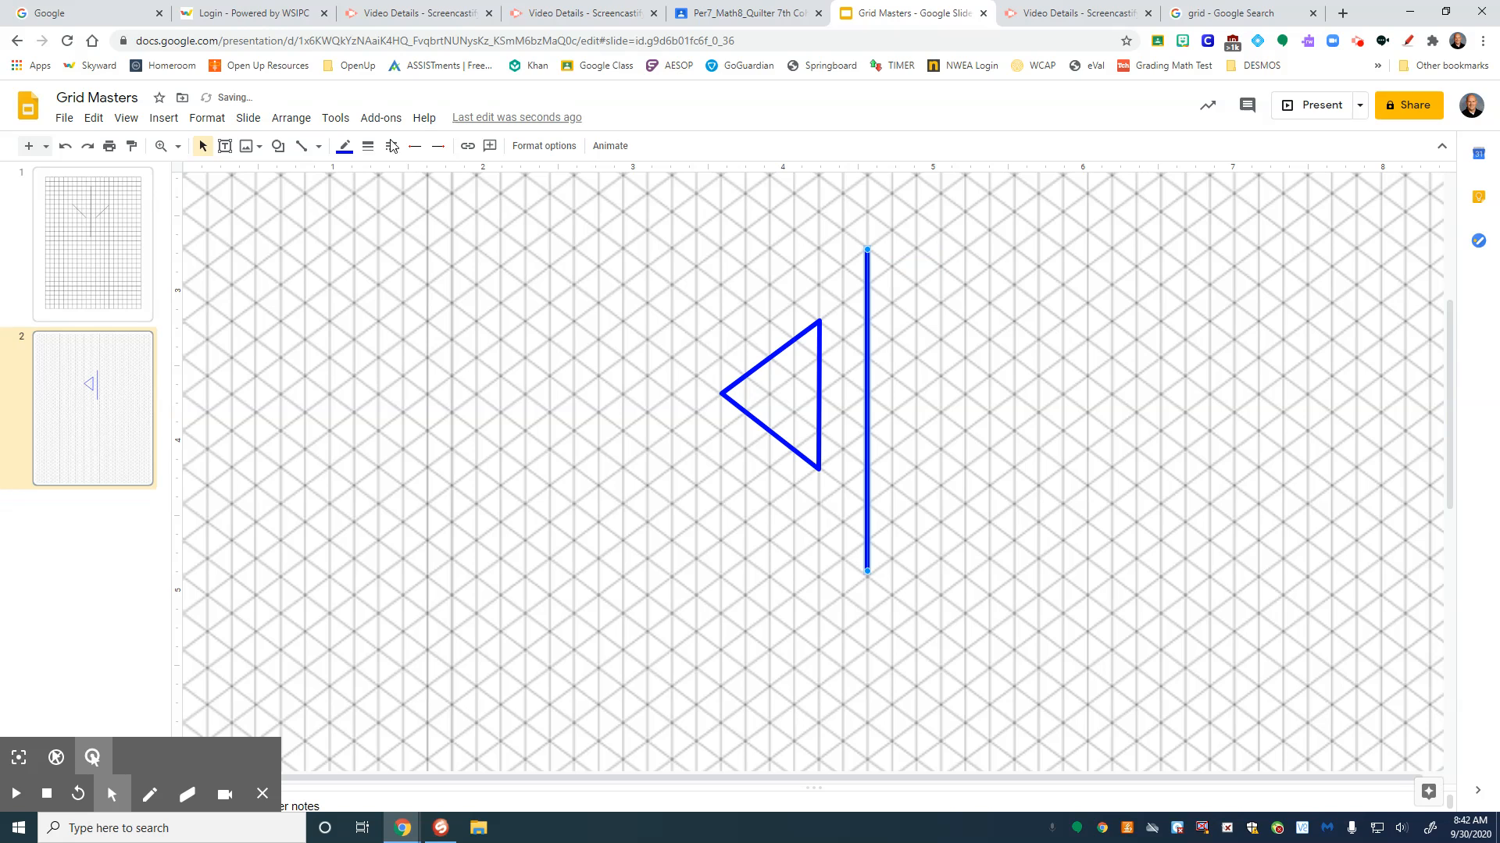
{"action": "left_click", "coordinate": [344, 147]}
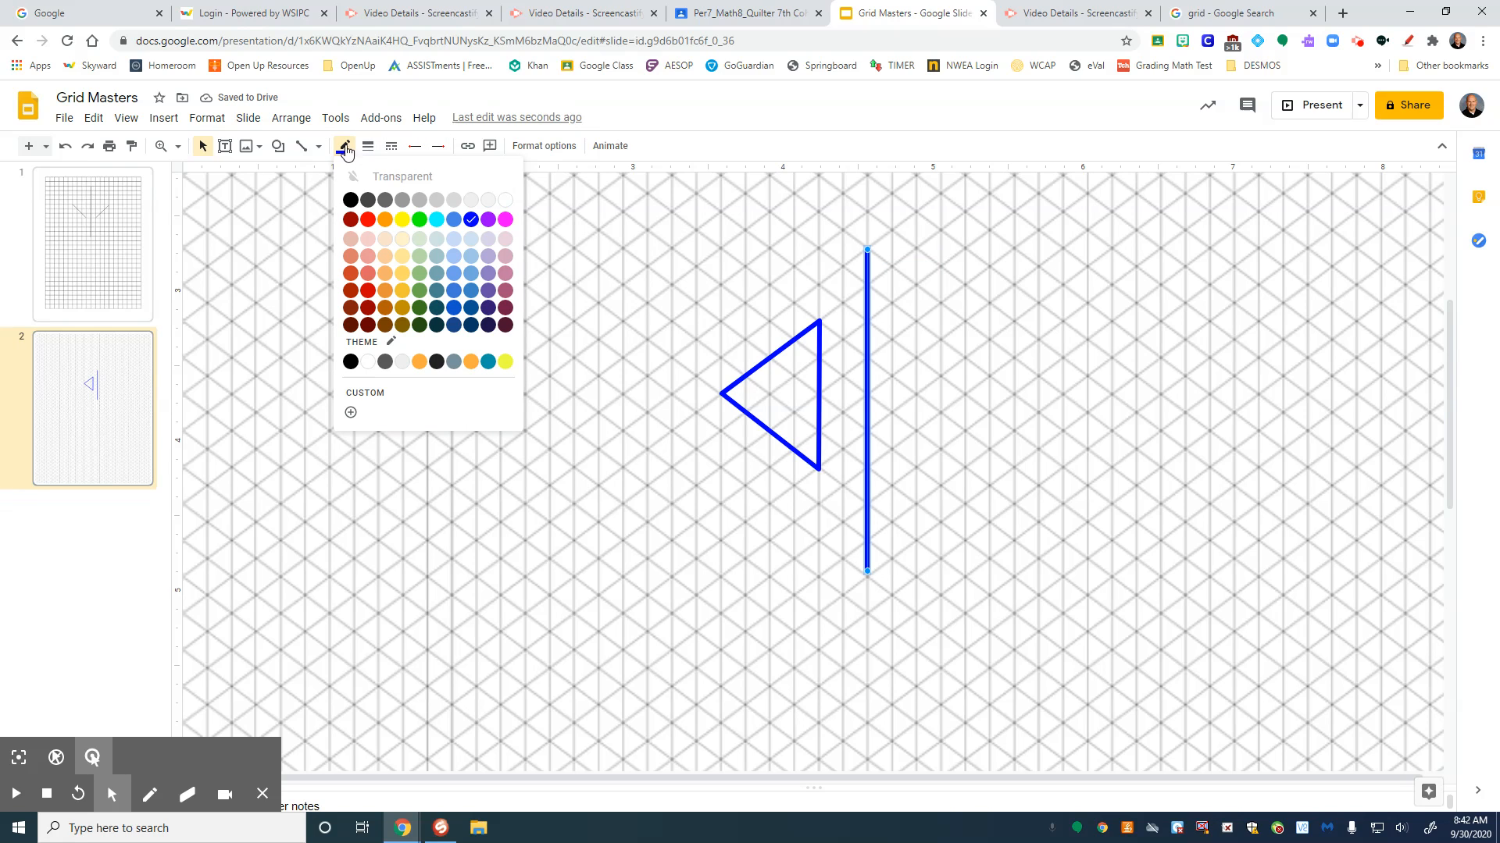
{"action": "left_click", "coordinate": [350, 200]}
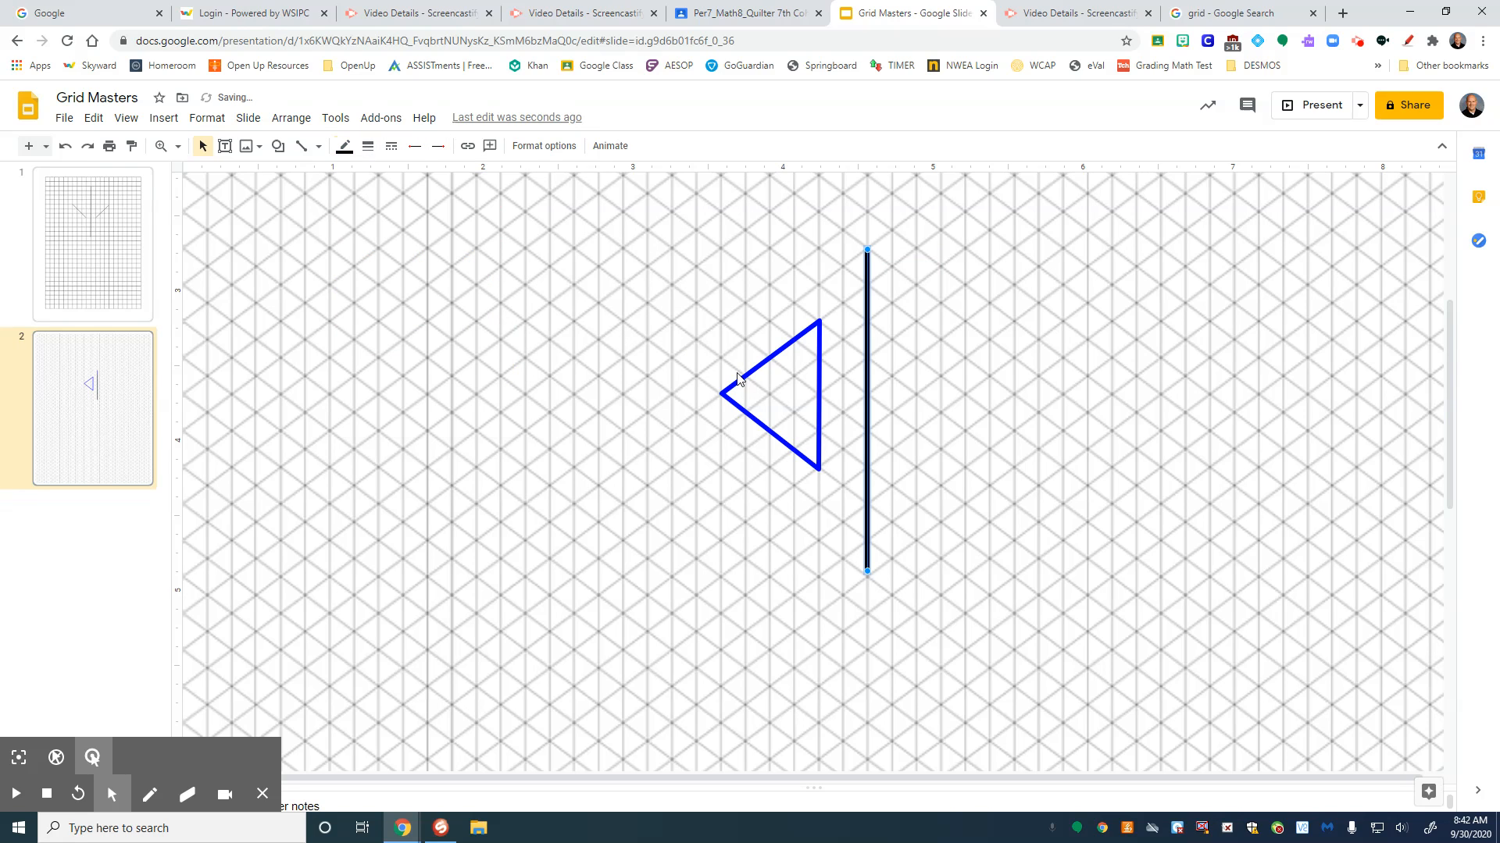
{"action": "left_click", "coordinate": [756, 397]}
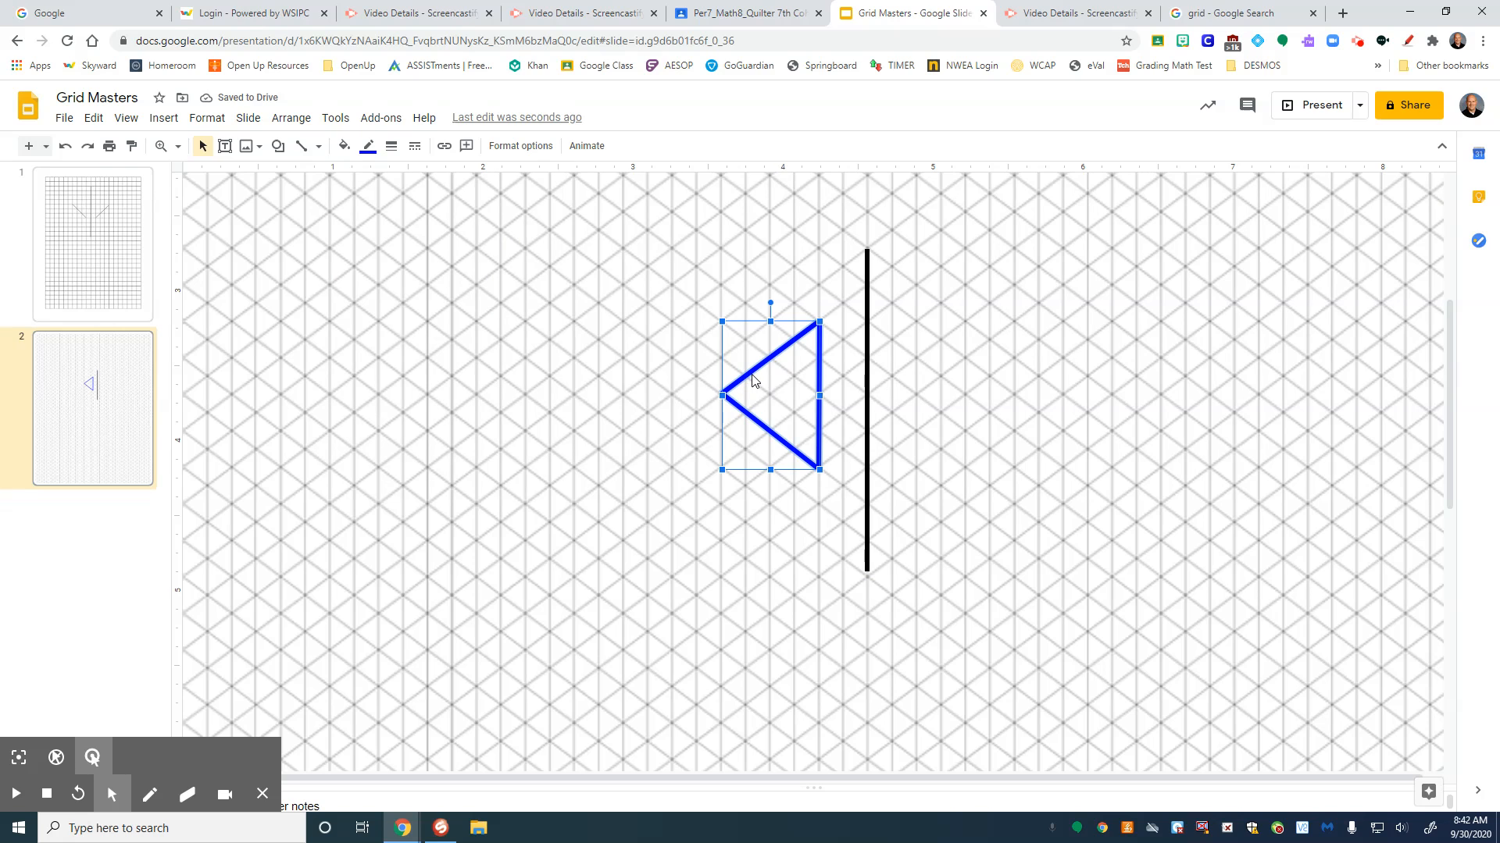
Ctrl-drag a copy of the blue triangle and place it against the original's right edge.
{"action": "left_click_drag", "start_coordinate": [756, 383], "coordinate": [799, 410]}
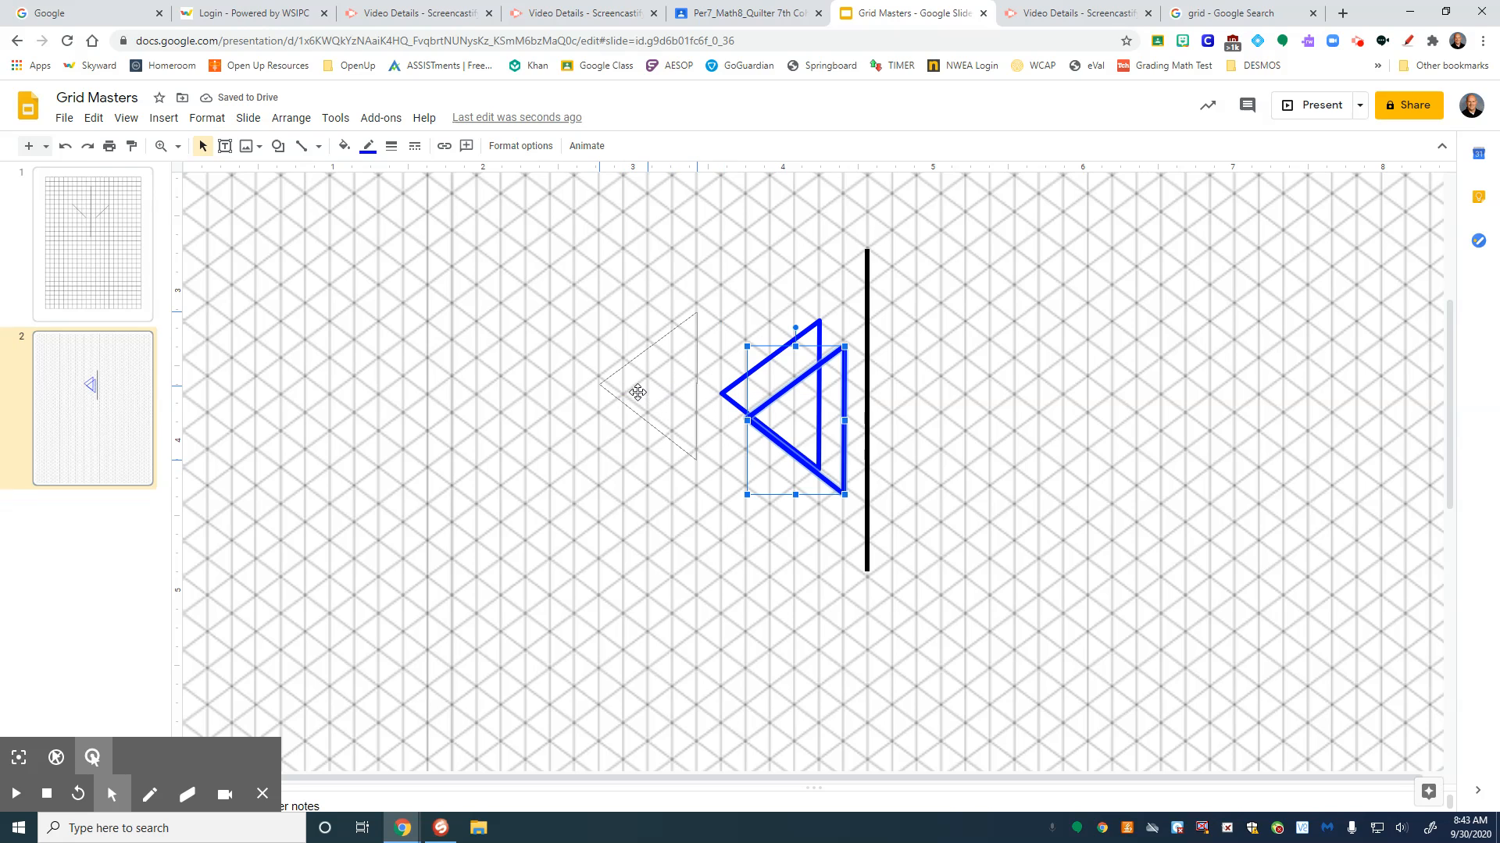
{"action": "left_click_drag", "start_coordinate": [793, 411], "coordinate": [670, 397]}
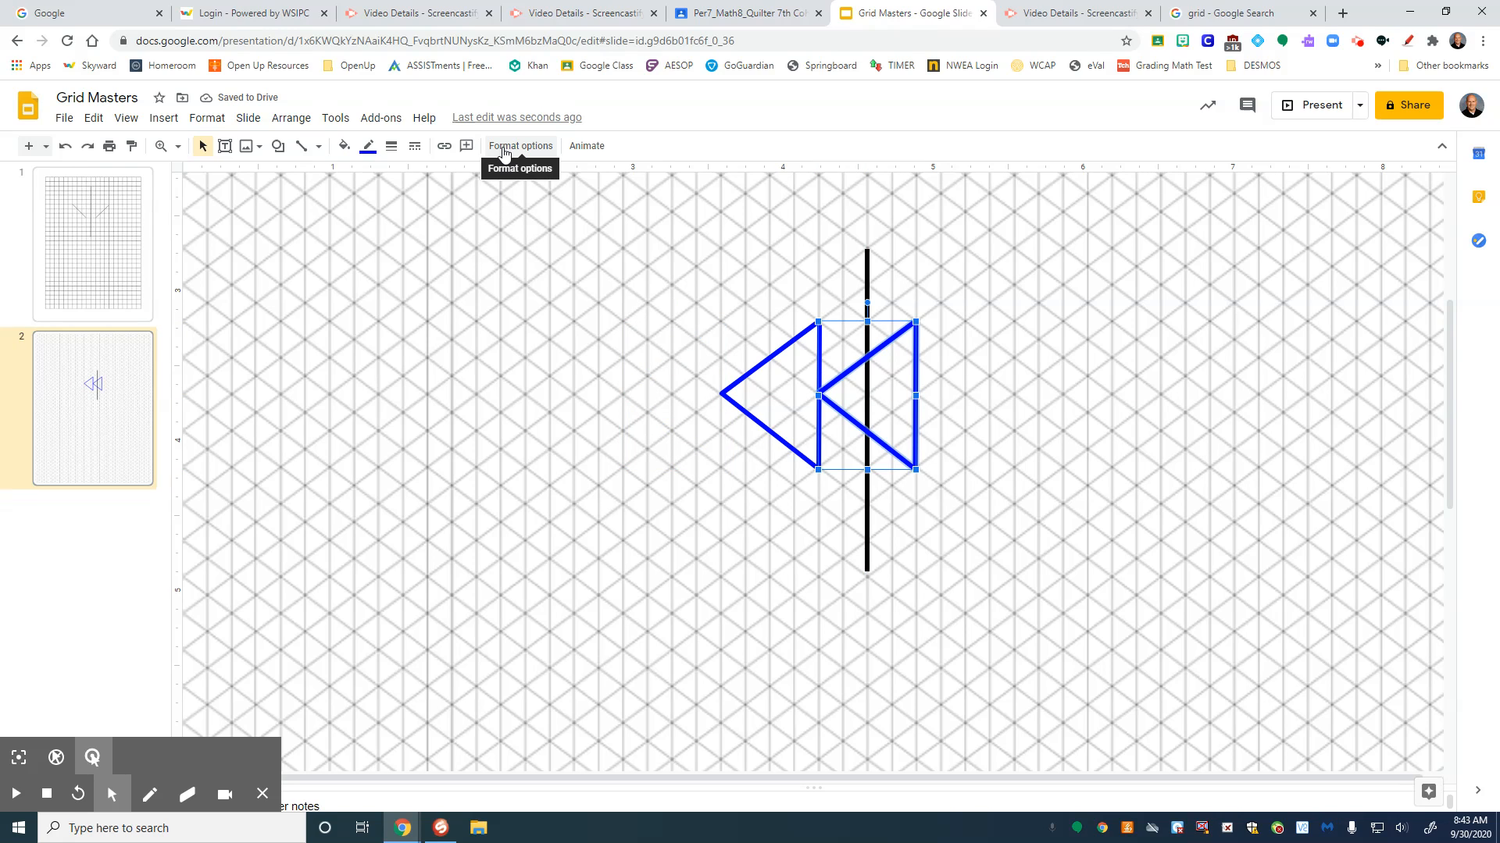
Flip the copied triangle horizontally via Size & Rotation so it mirrors the original across the line.
{"action": "left_click", "coordinate": [520, 145]}
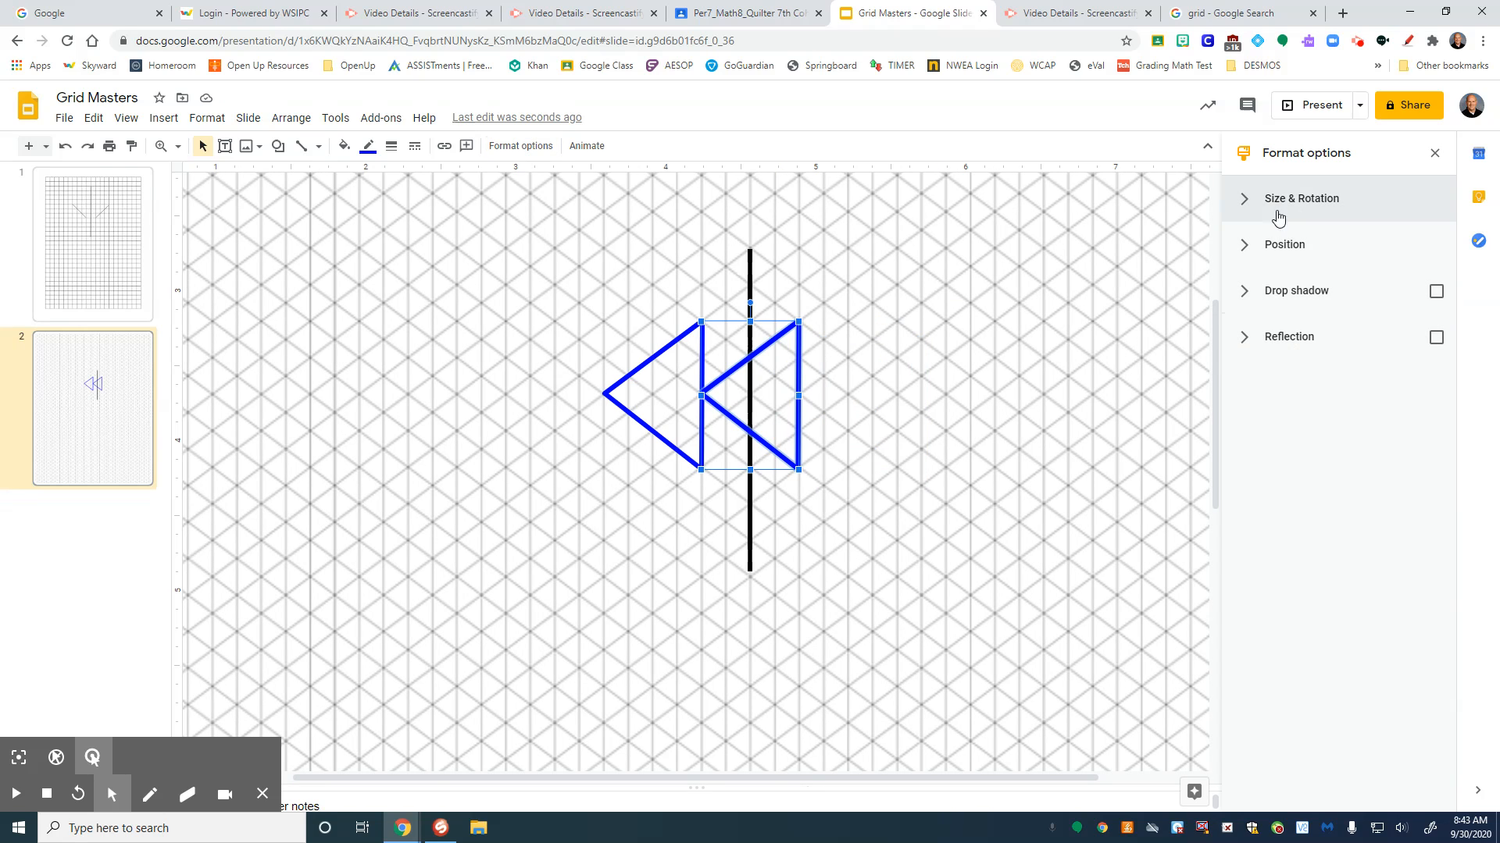
{"action": "left_click", "coordinate": [1301, 199]}
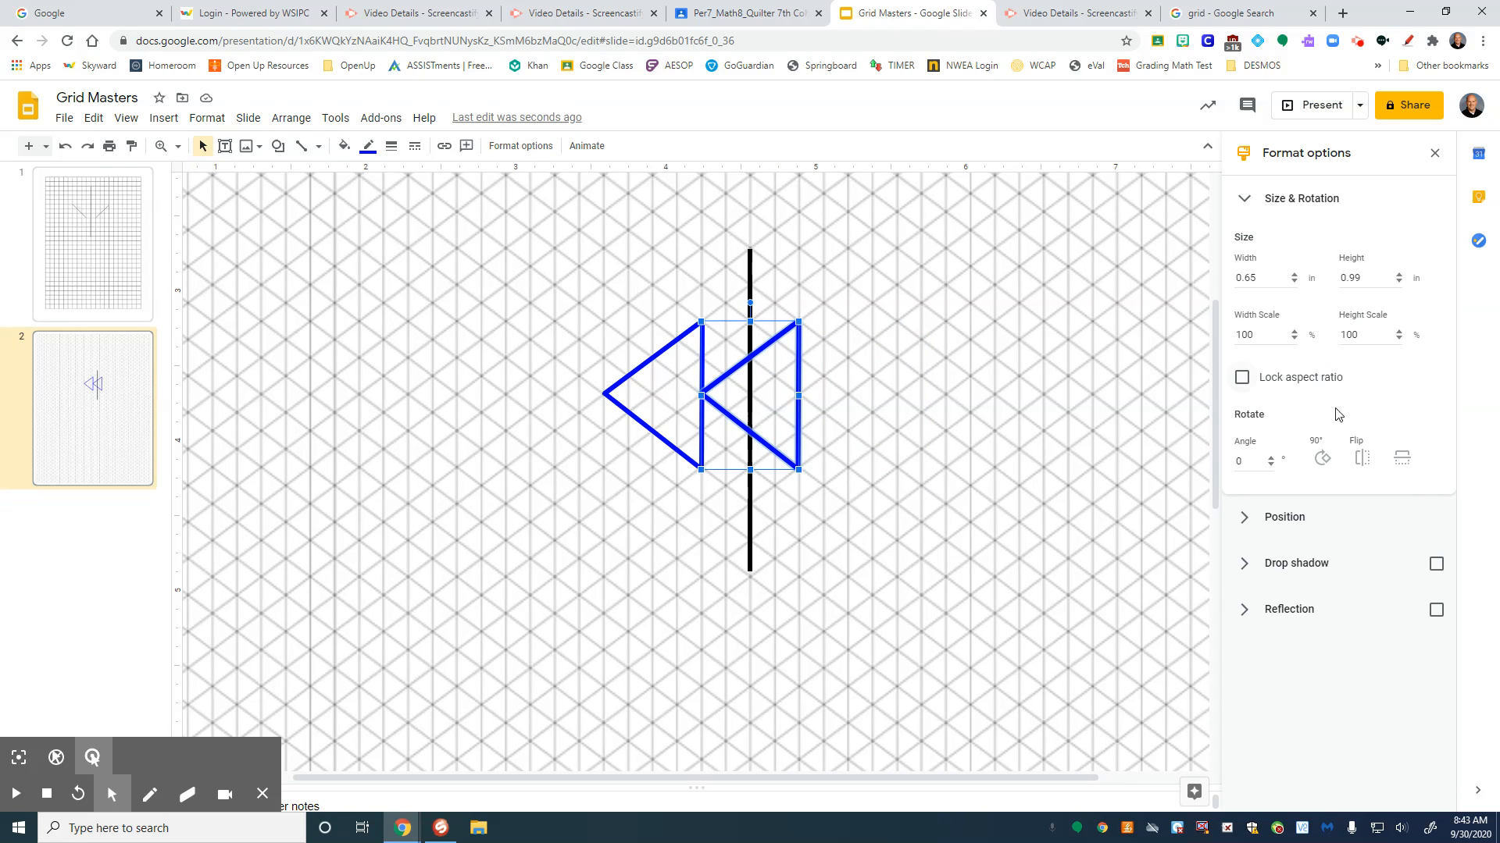
{"action": "mouse_move", "coordinate": [1362, 457]}
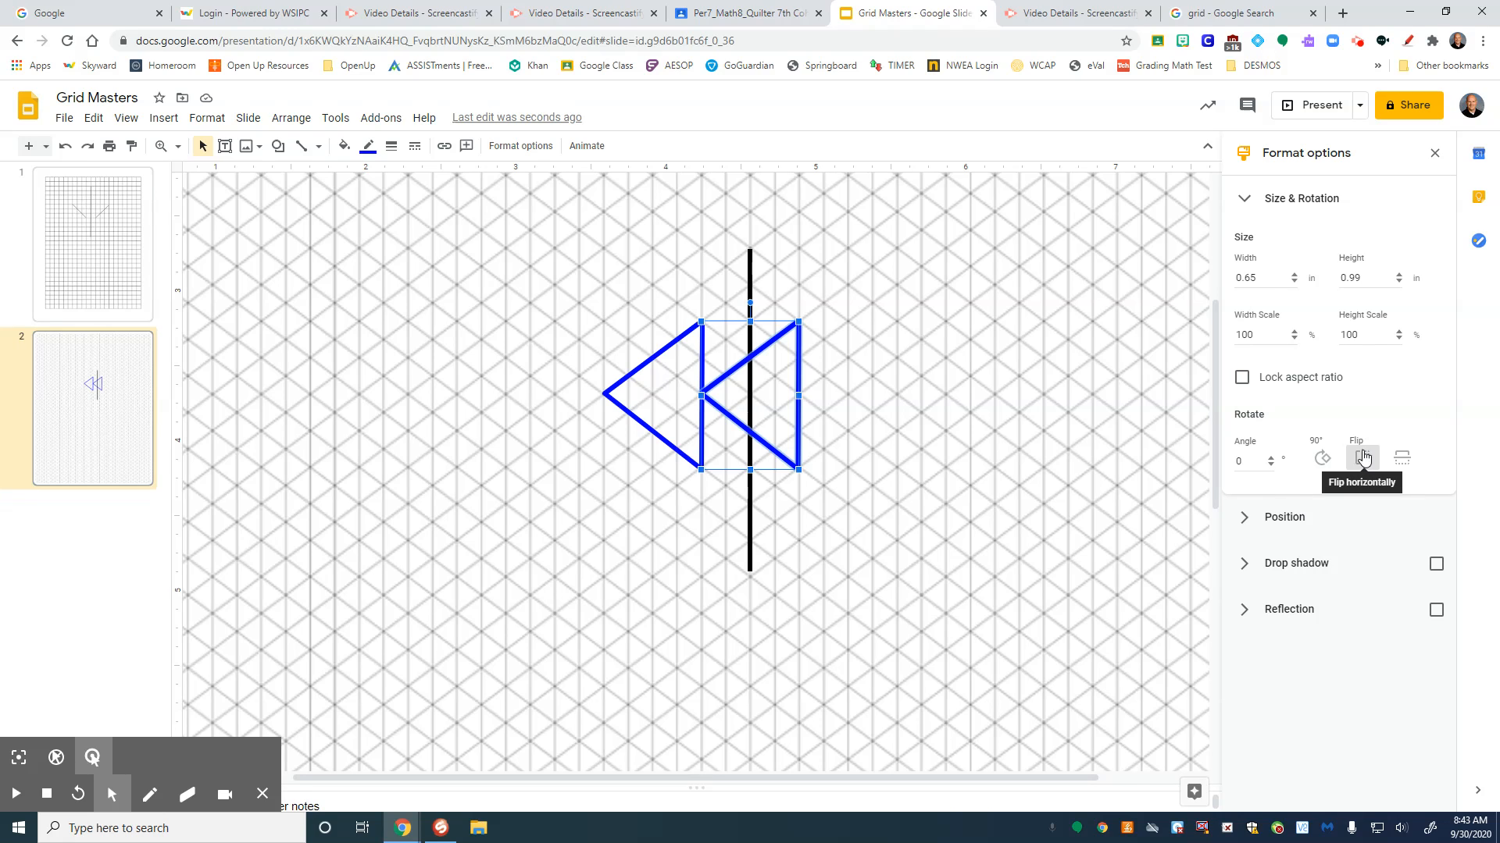
{"action": "mouse_move", "coordinate": [1306, 478]}
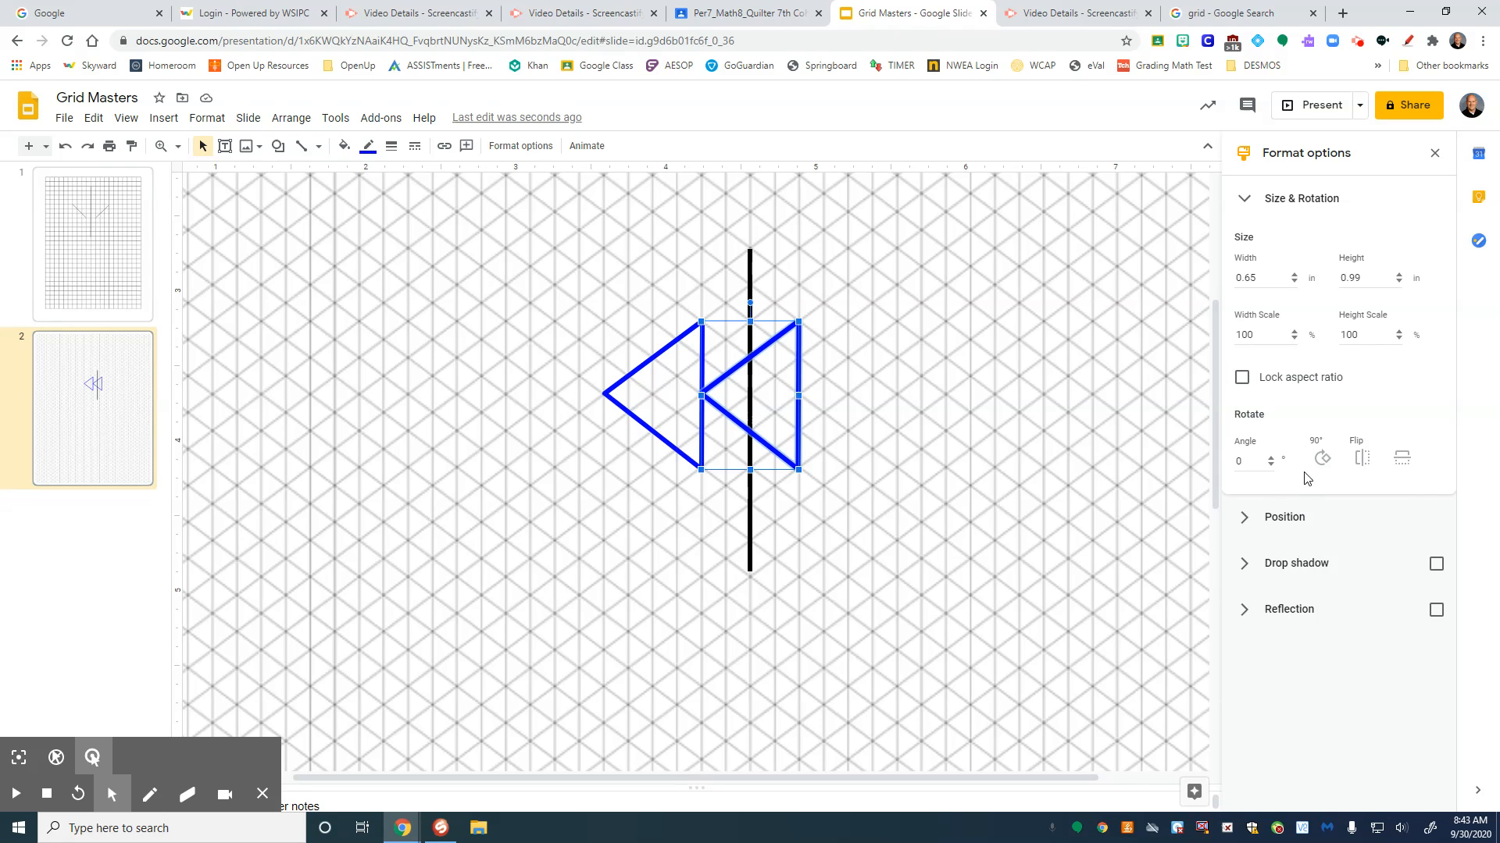
{"action": "mouse_move", "coordinate": [1360, 458]}
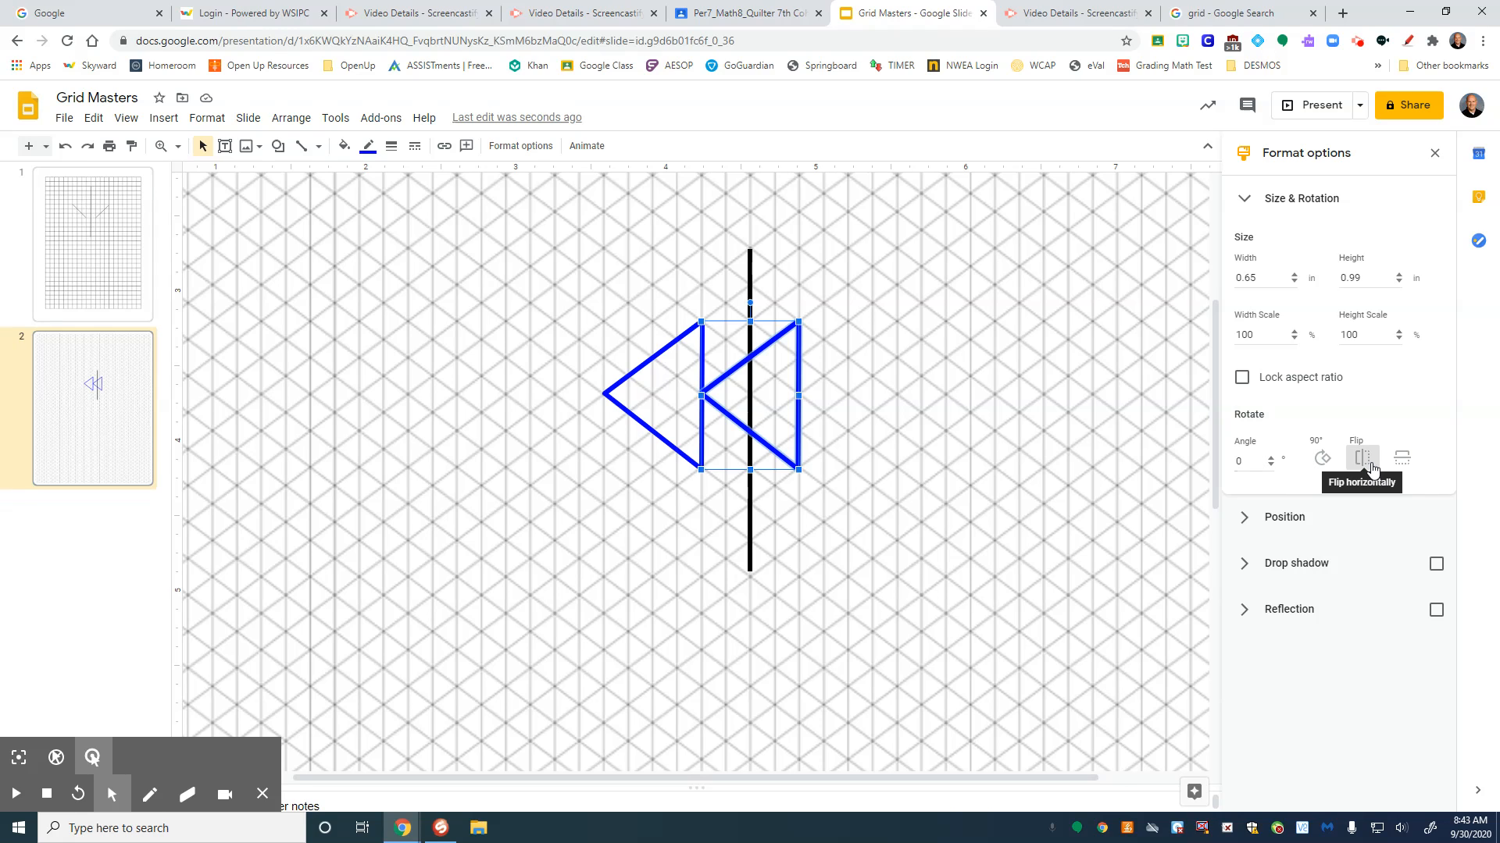
{"action": "left_click", "coordinate": [1361, 458]}
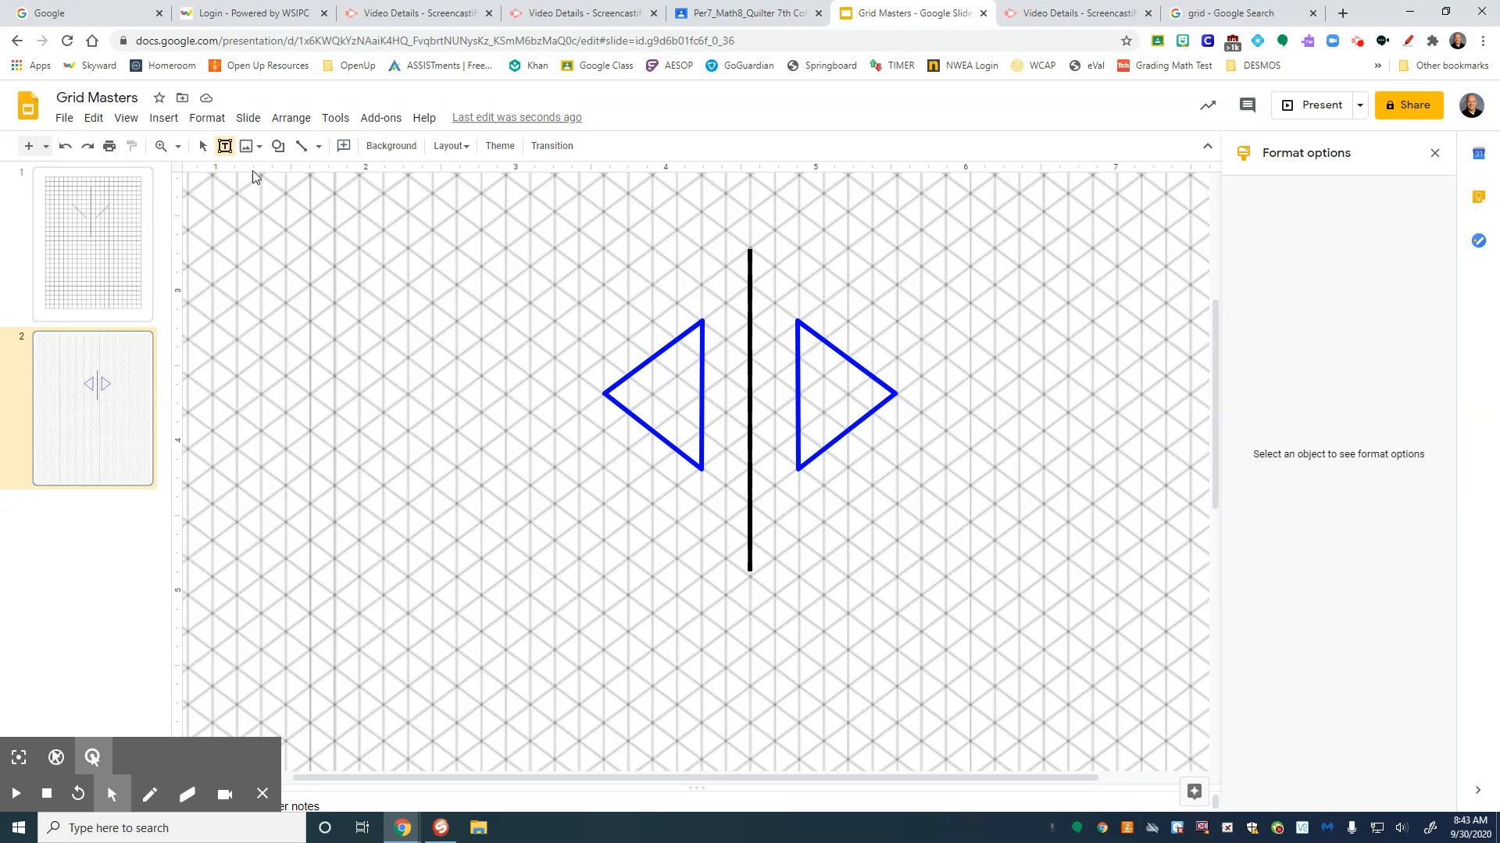
Draw a small Scribble mark inside the left triangle as a label.
{"action": "left_click", "coordinate": [317, 147]}
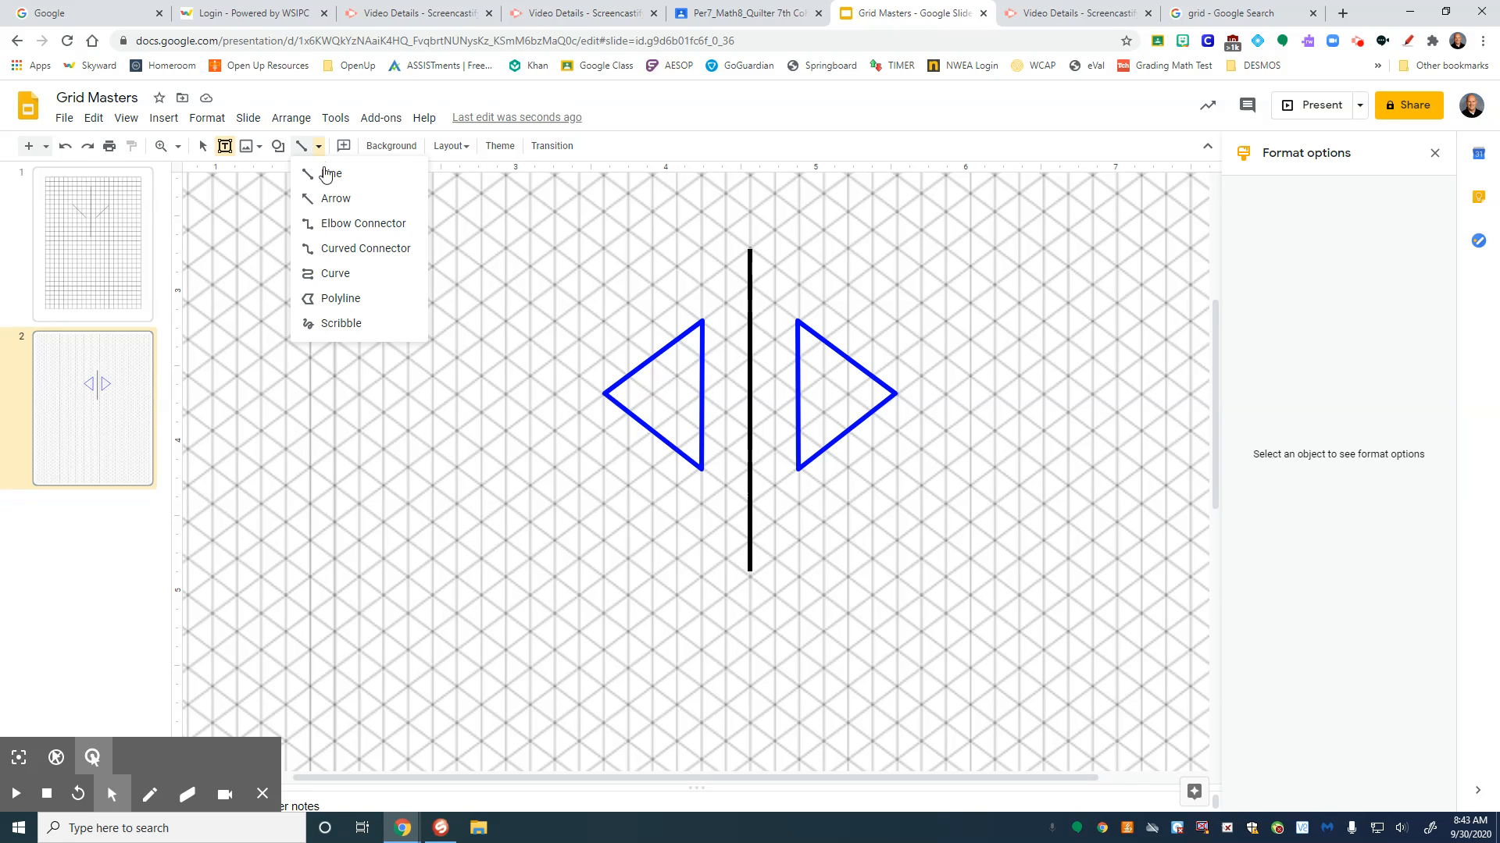
{"action": "left_click", "coordinate": [330, 174]}
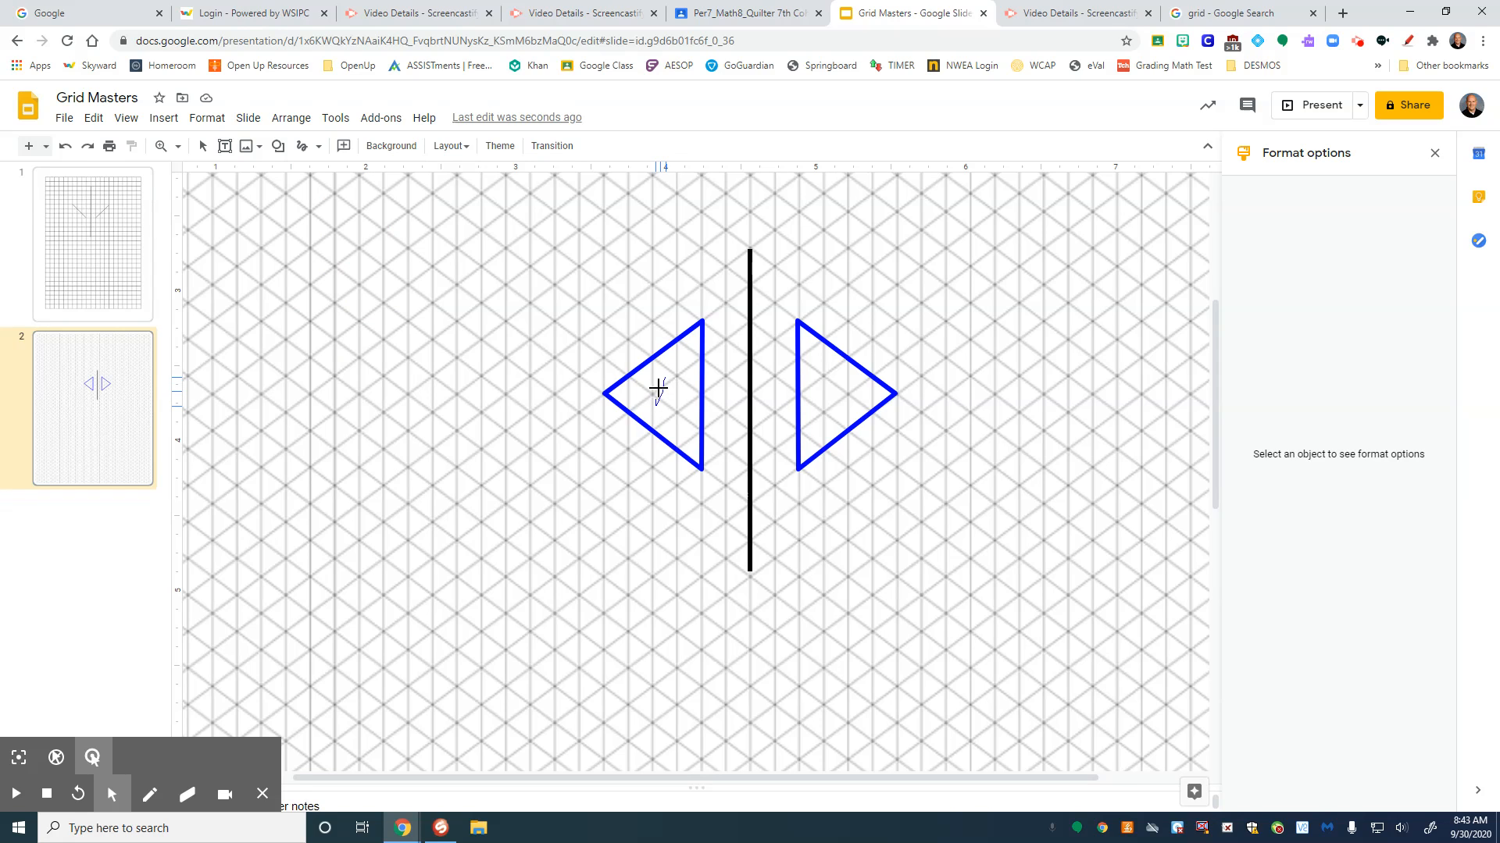
{"action": "left_click", "coordinate": [667, 390]}
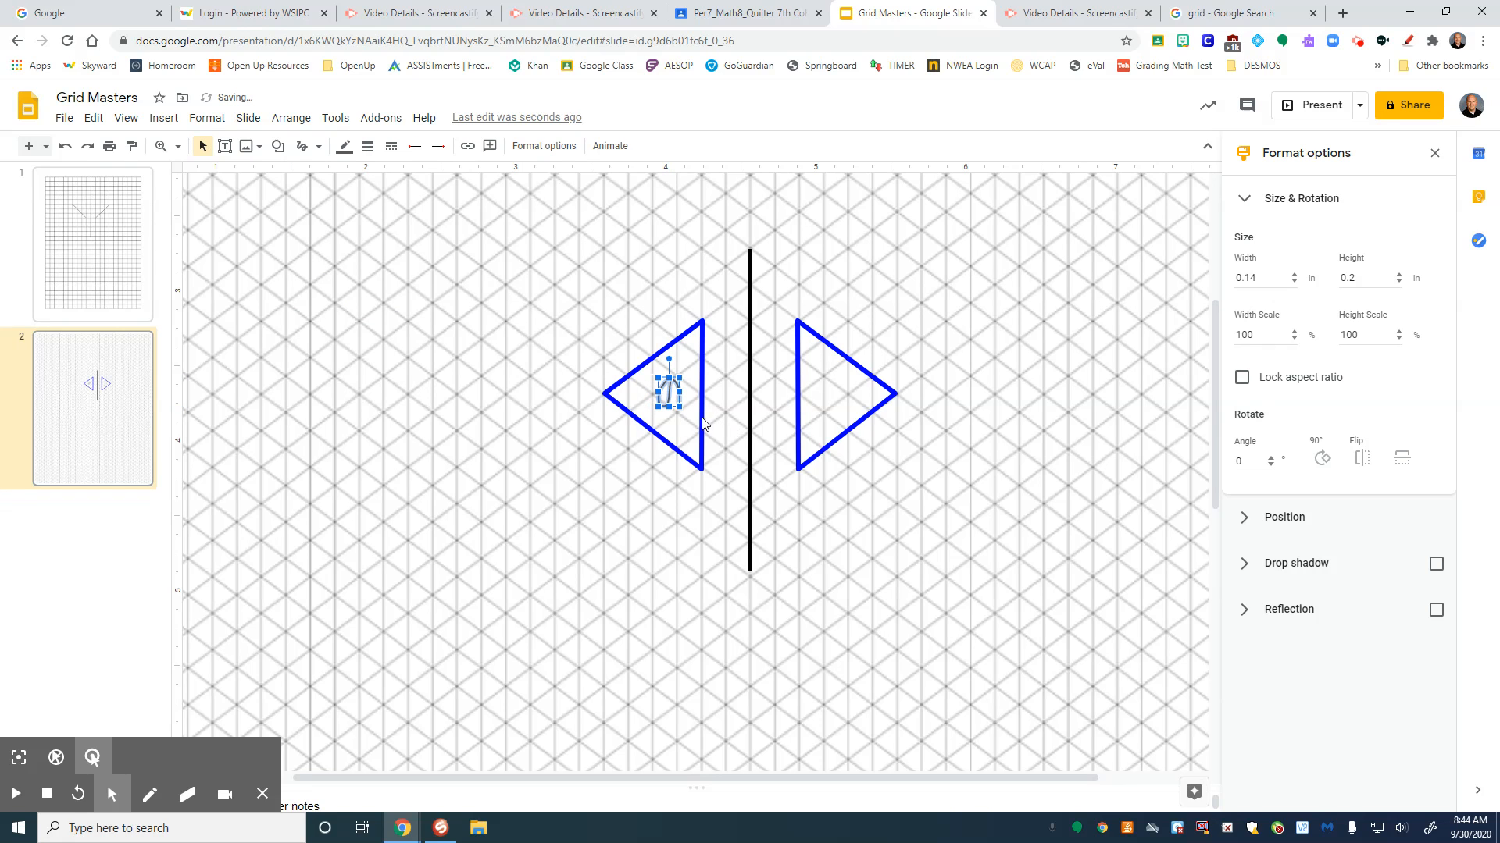